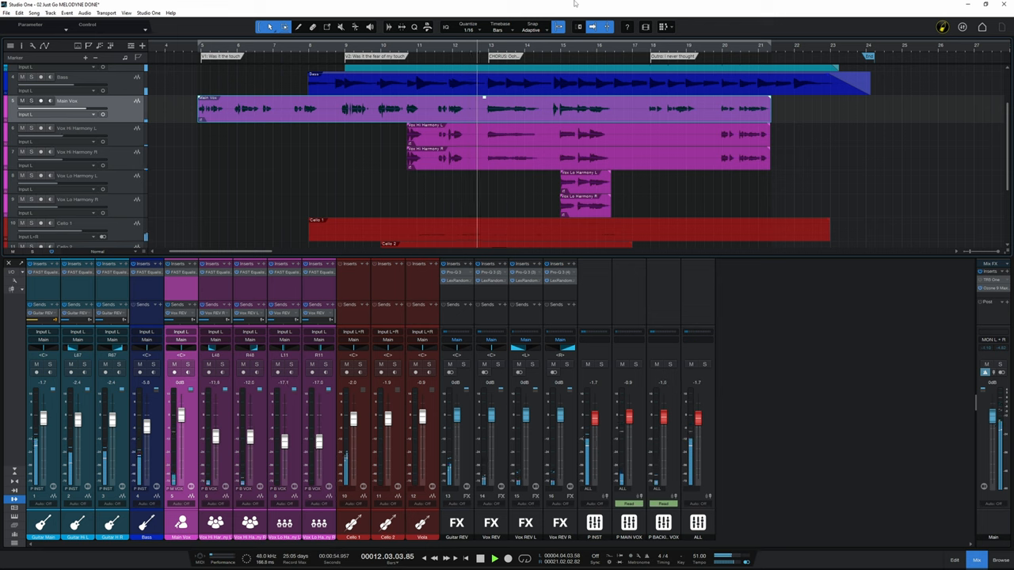
- Switch to the PRE MELODYNE song version and show the Main Vox event in the Inspector
click(493, 560)
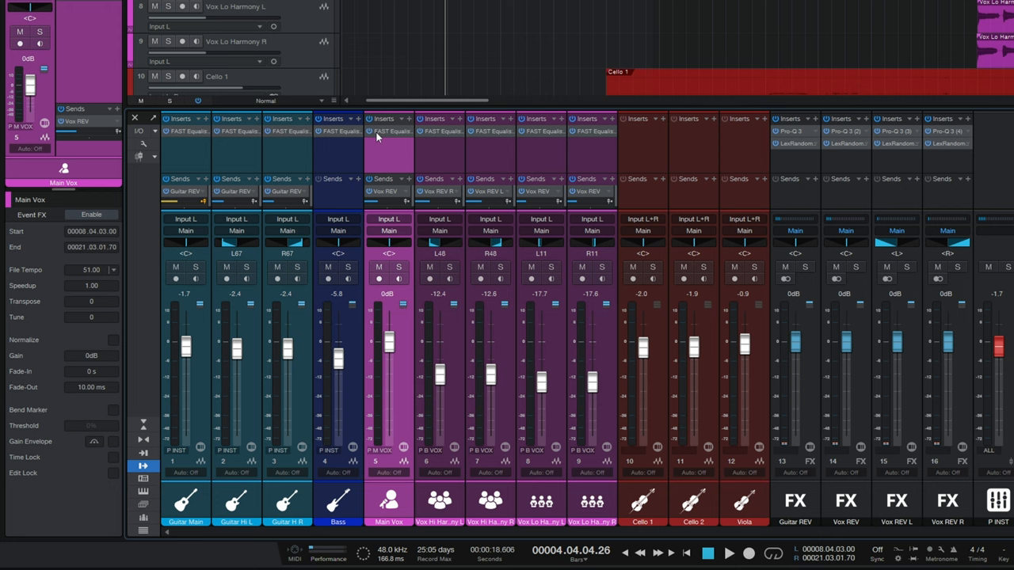
- Load Celemony Melodyne as an insert after the EQ on the Main Vox channel
click(410, 118)
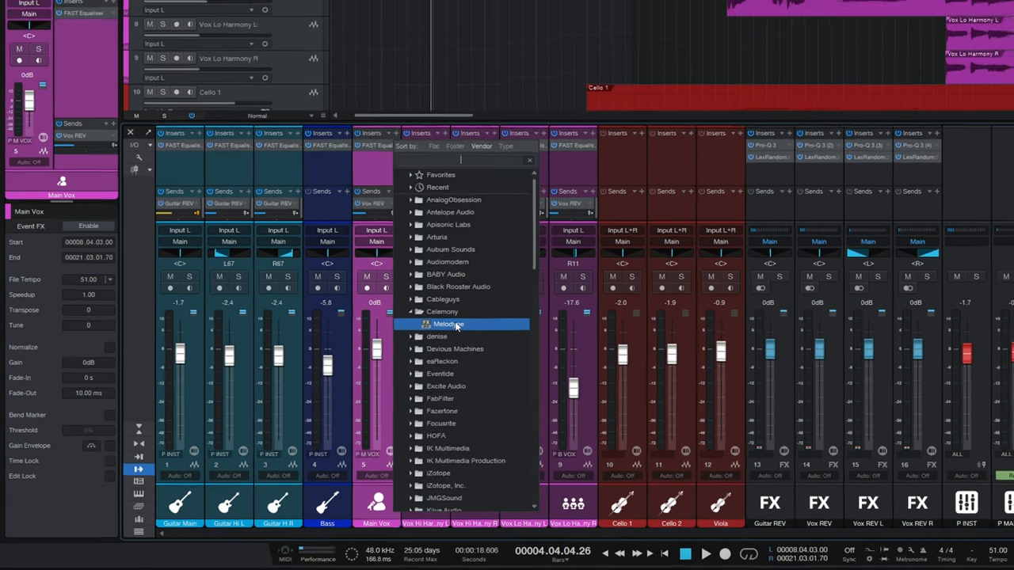
click(448, 324)
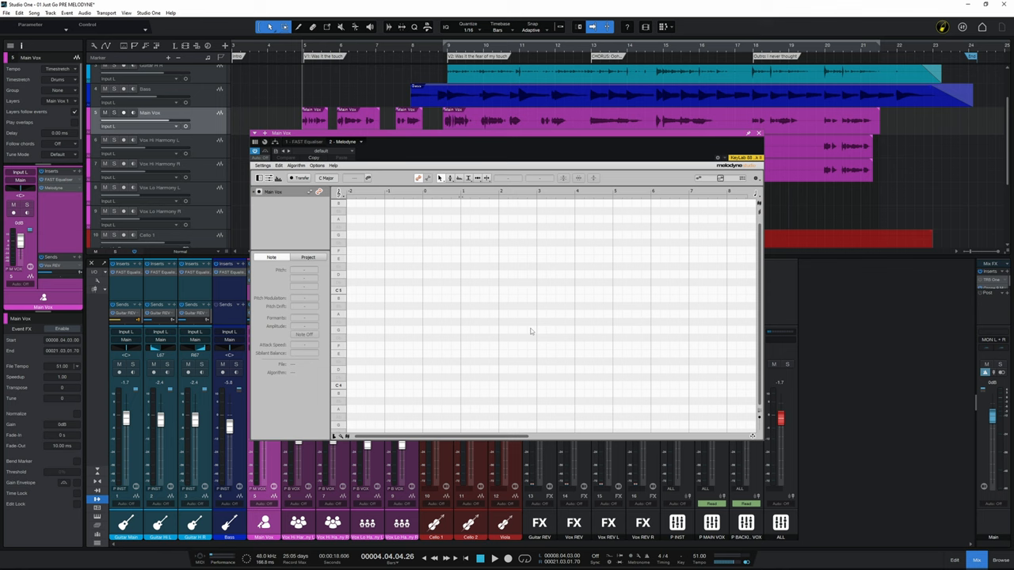
mouse_move(423, 154)
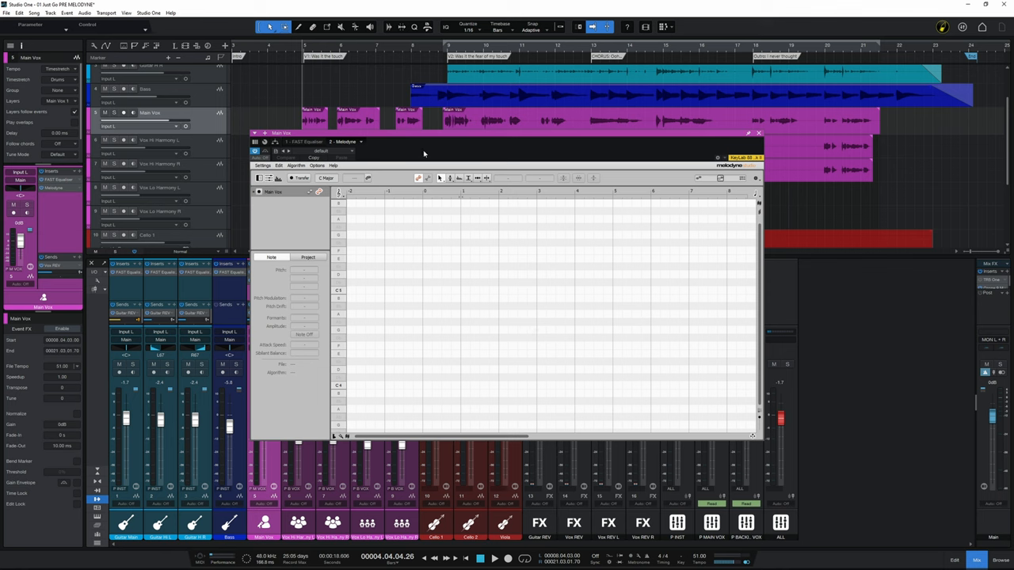
mouse_move(421, 147)
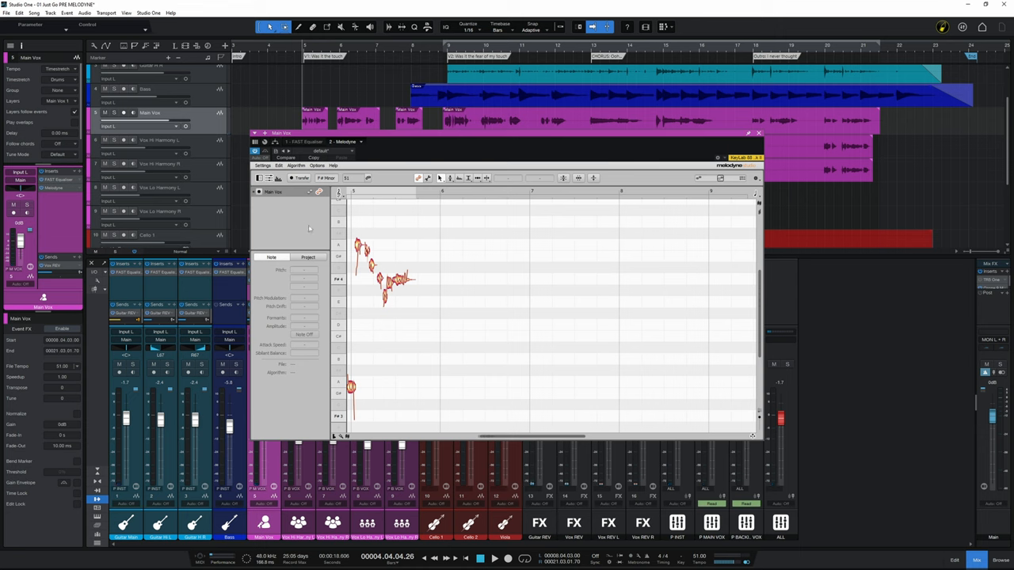
mouse_move(289, 226)
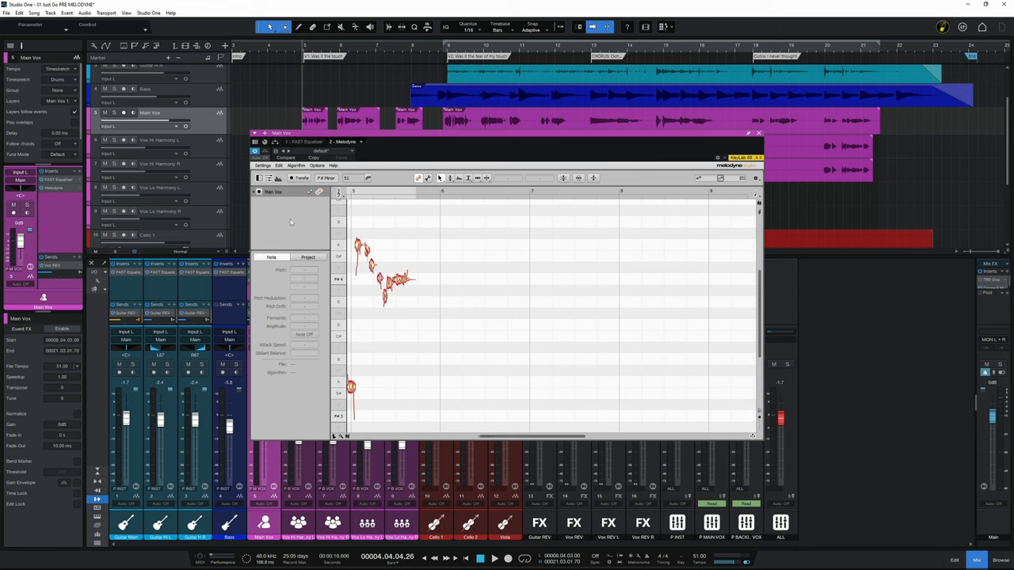
mouse_move(293, 223)
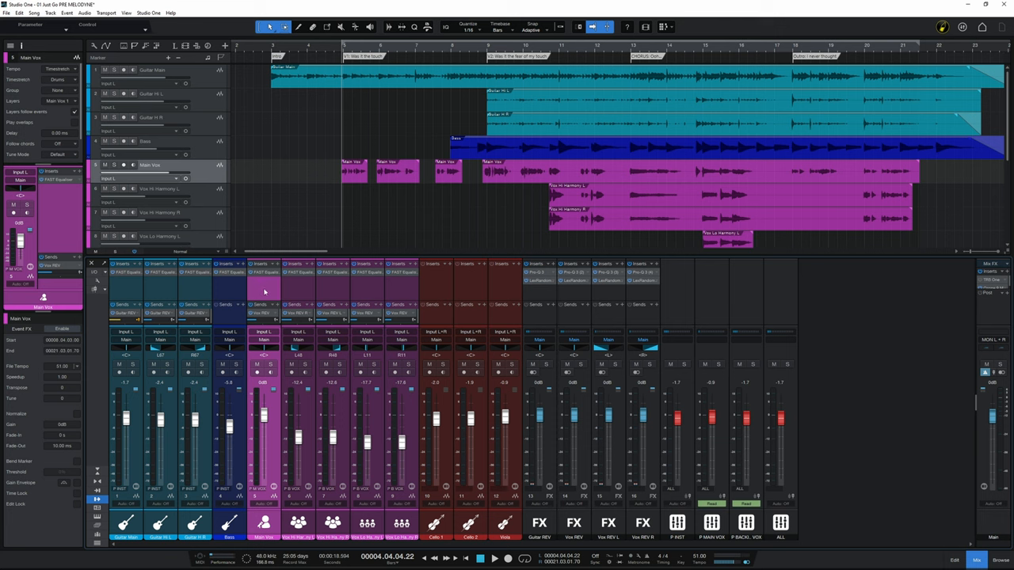
mouse_move(218, 219)
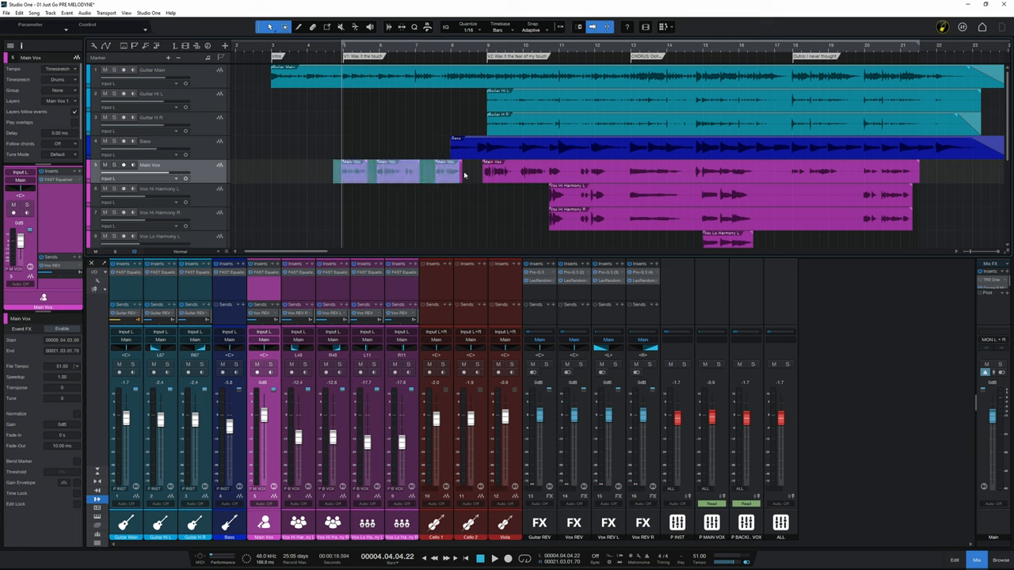
- Select all Main Vox events and merge them into one continuous event (G)
click(698, 171)
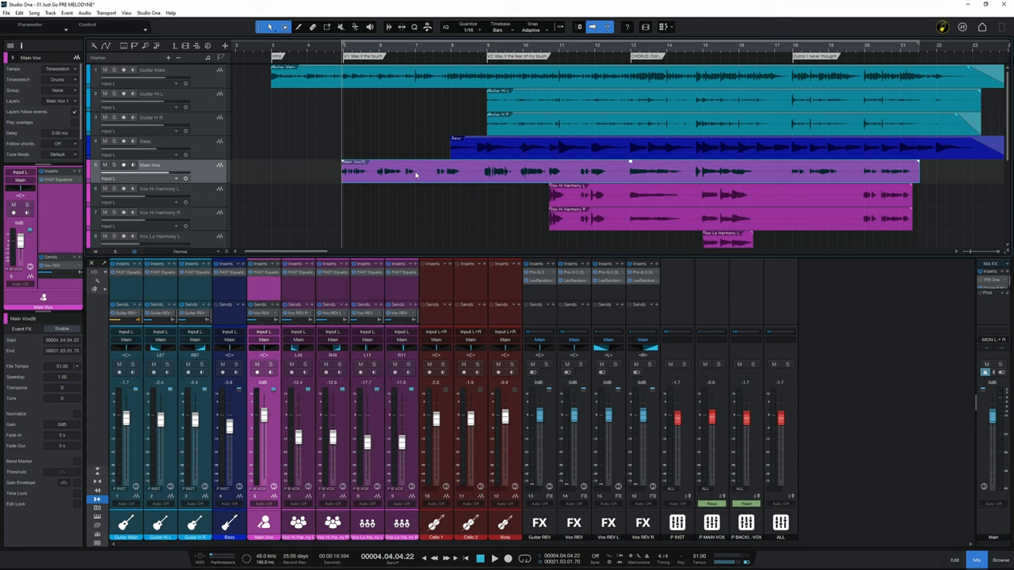
- Open the merged Main Vox event with Audio > Edit with Melodyne
right_click(416, 172)
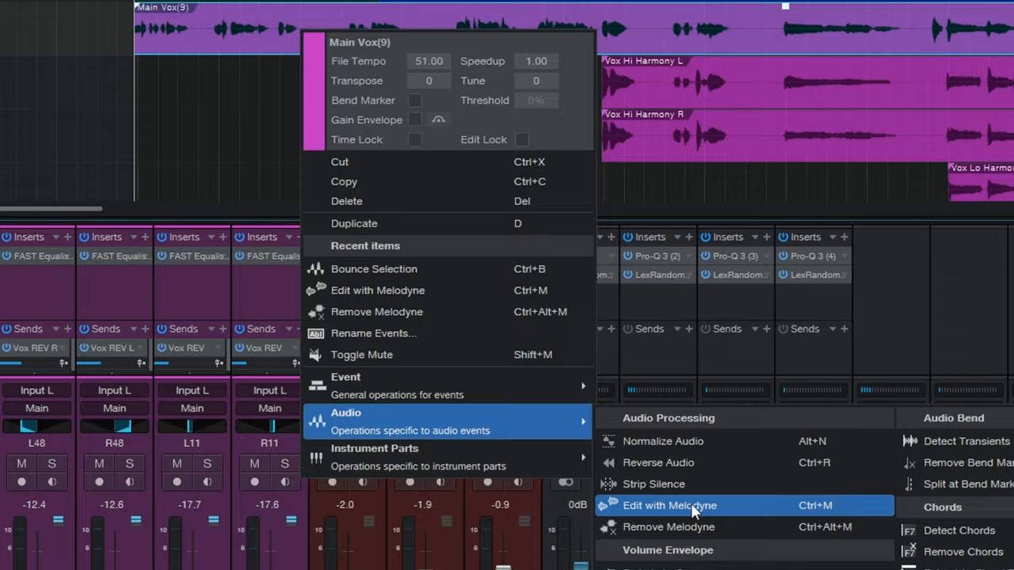
click(669, 506)
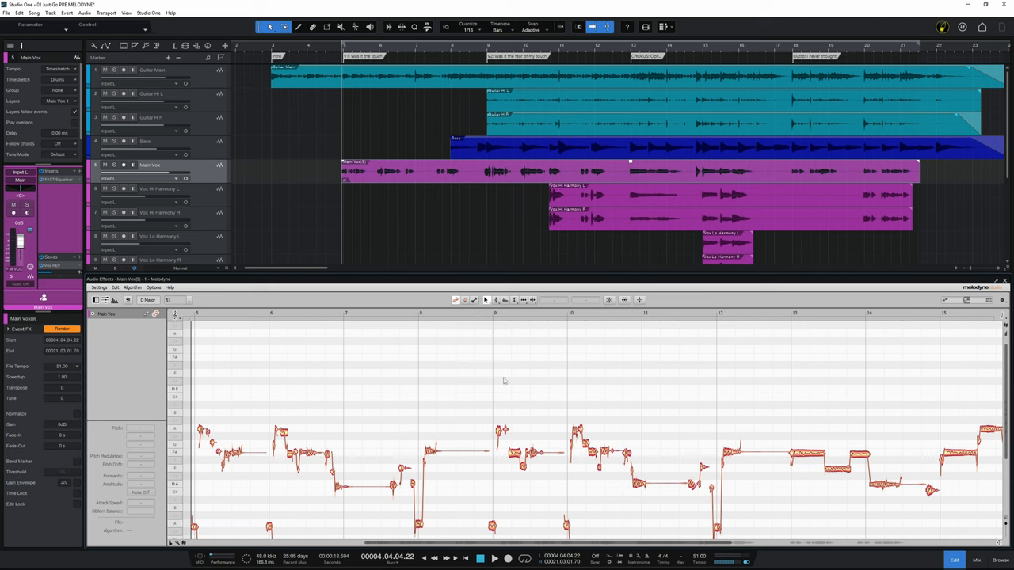
mouse_move(453, 398)
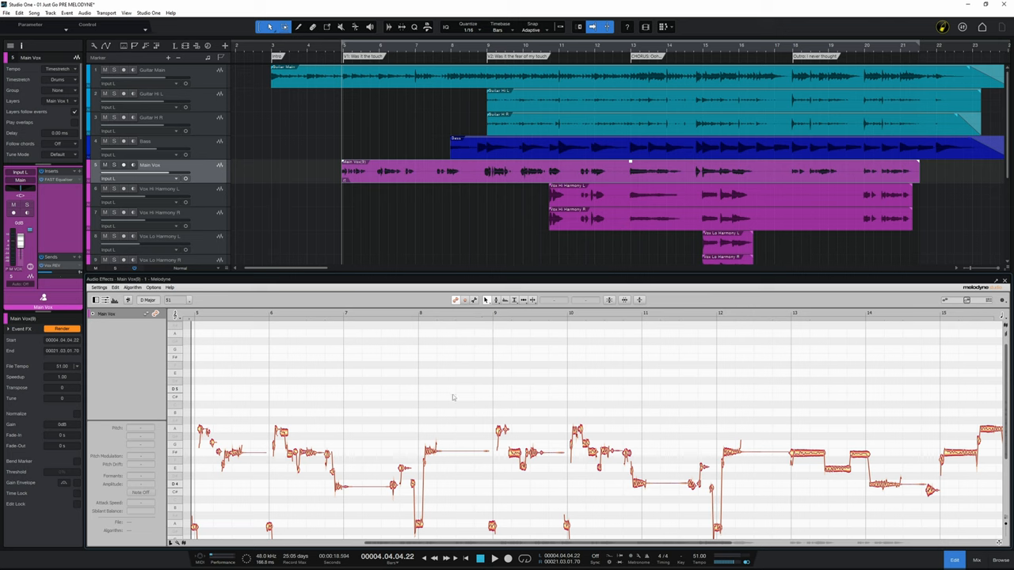
mouse_move(453, 359)
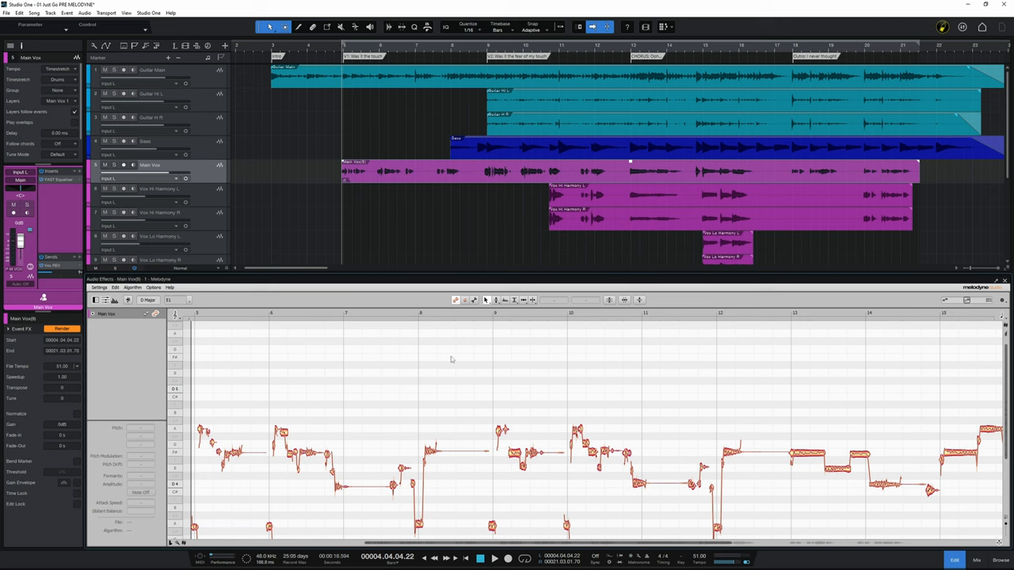
mouse_move(696, 371)
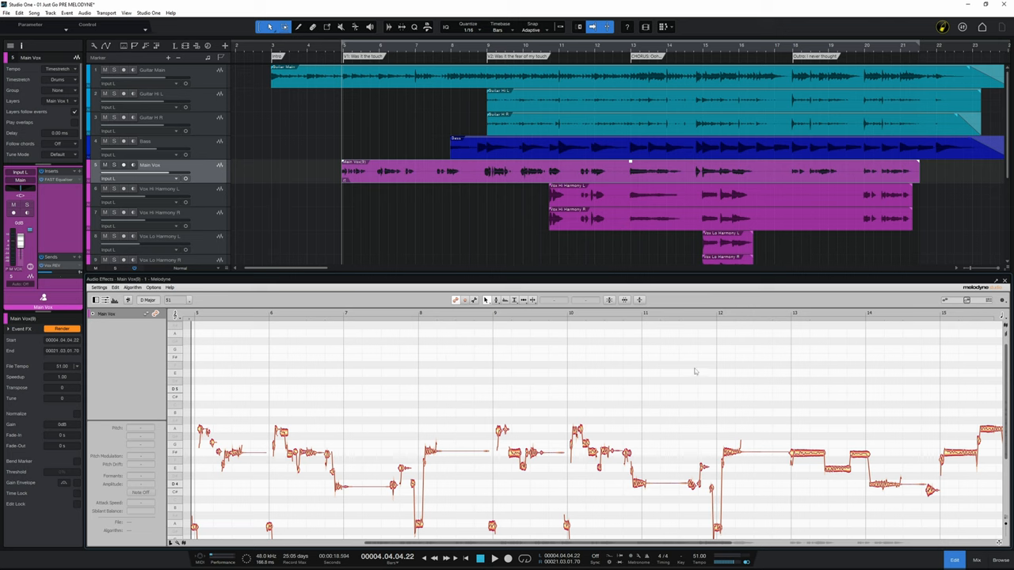
mouse_move(489, 347)
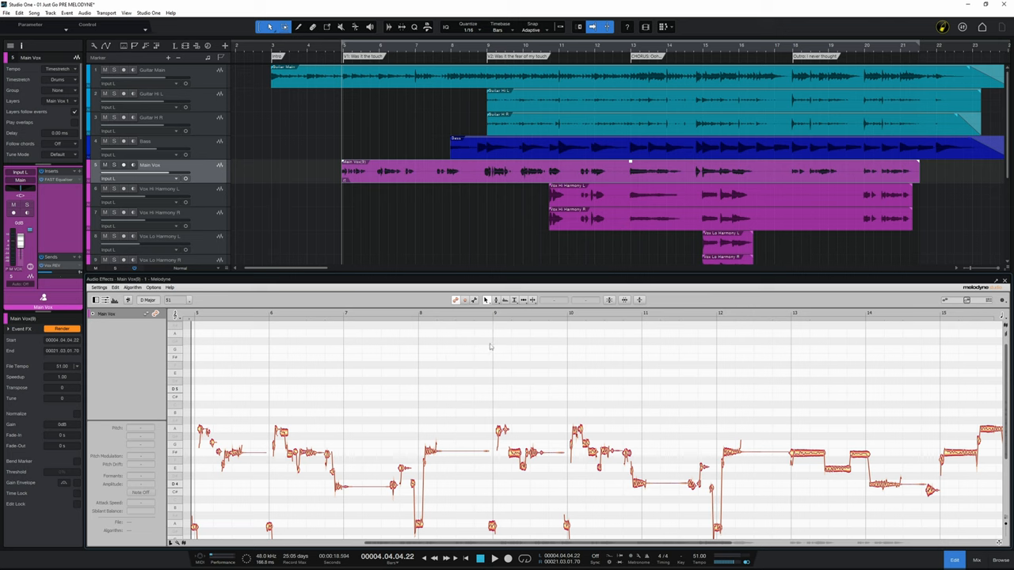
mouse_move(421, 356)
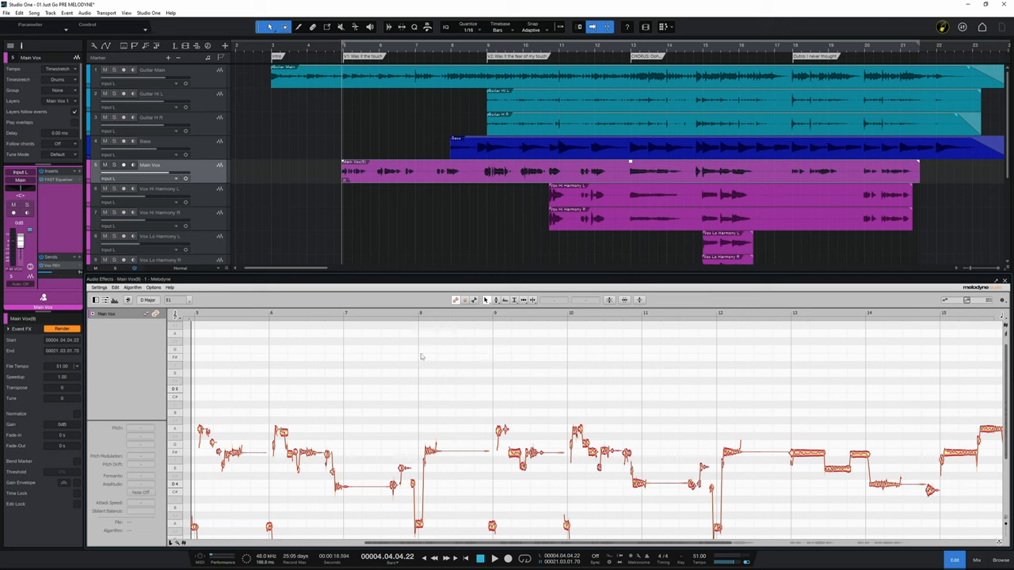
mouse_move(416, 357)
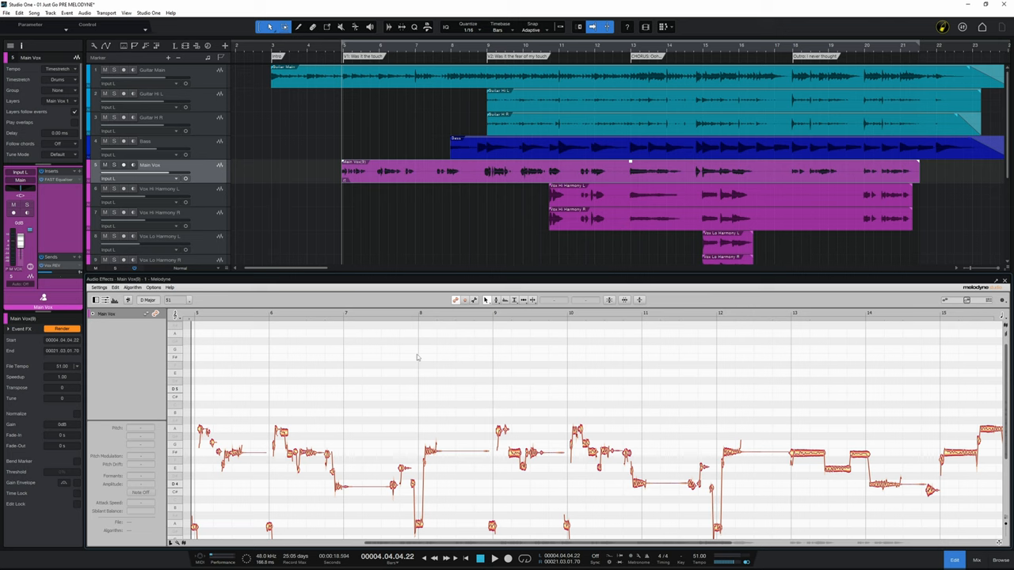
mouse_move(410, 361)
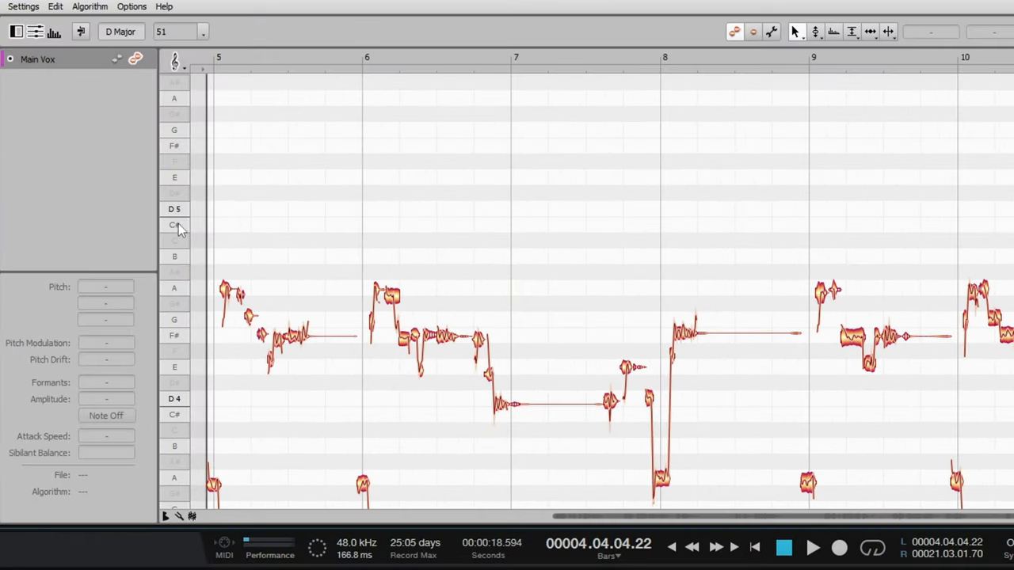
- Confirm Key Snap is checked under Melodyne's Options > Pitch Grid for D major
scroll(down, 3)
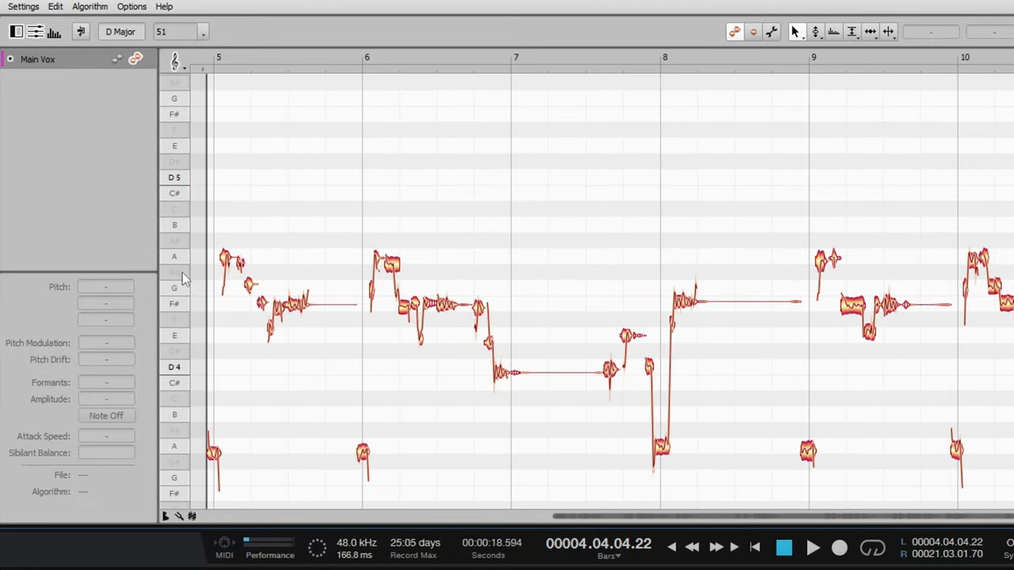
mouse_move(181, 249)
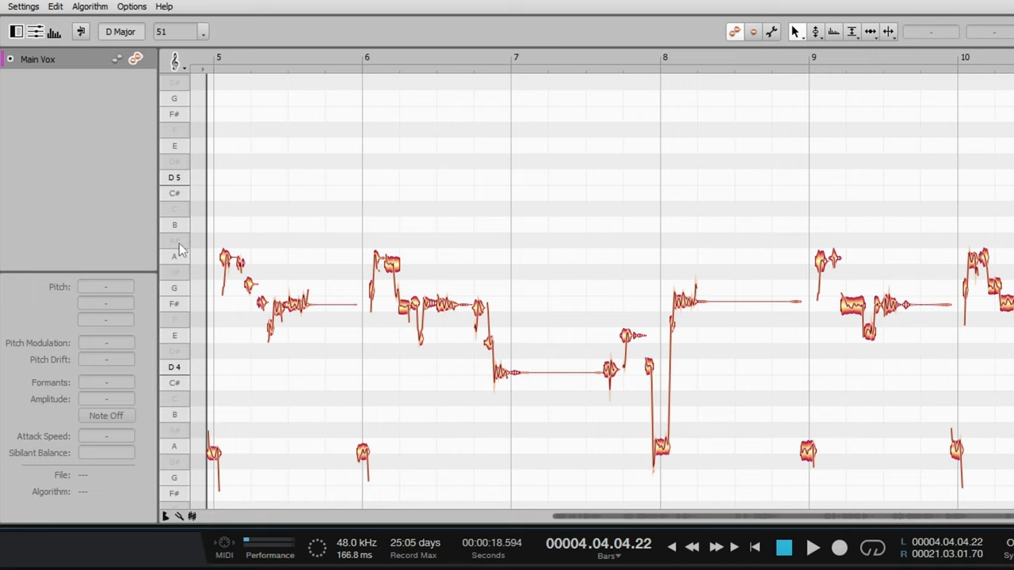
mouse_move(181, 177)
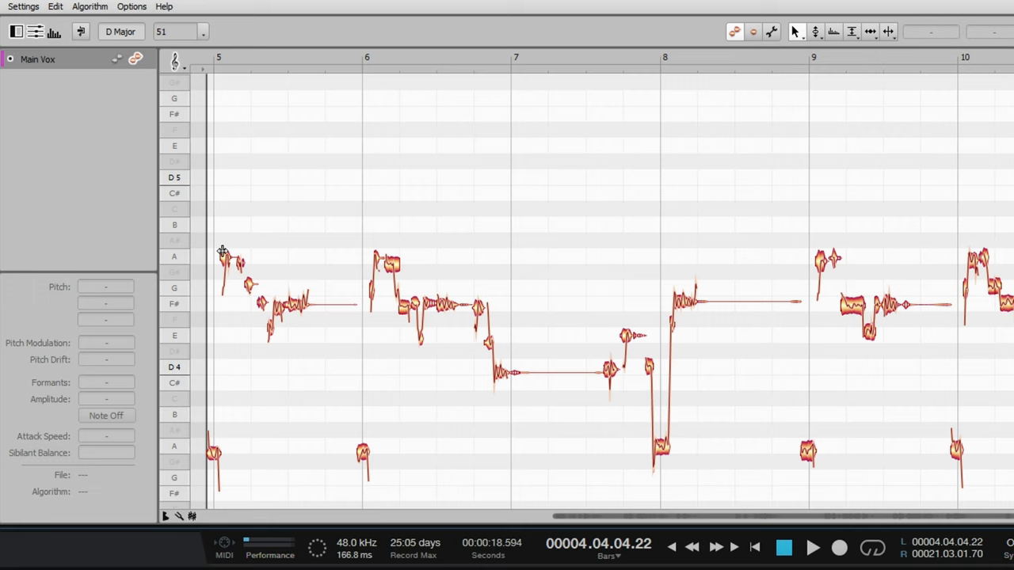
mouse_move(262, 253)
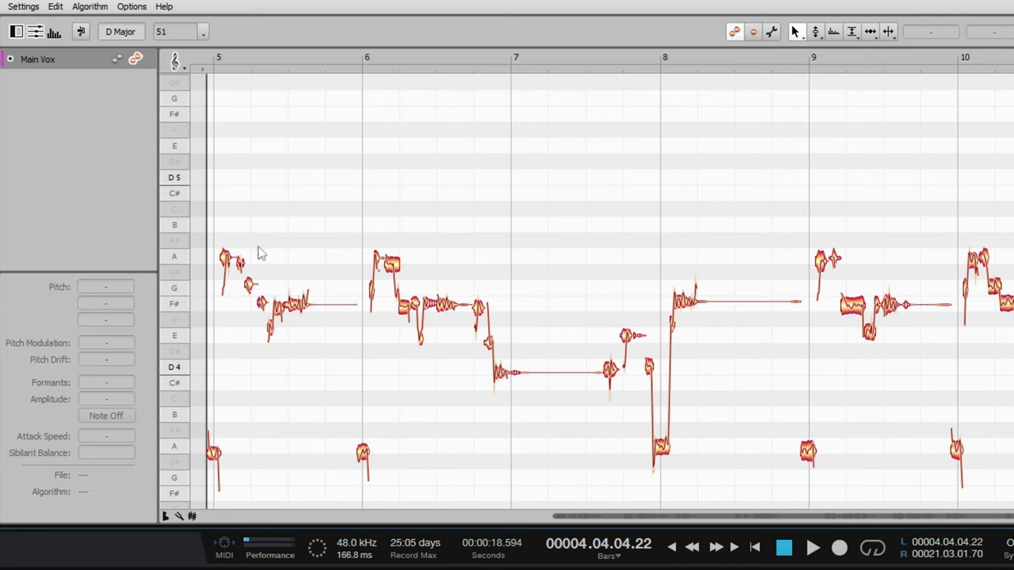
mouse_move(173, 240)
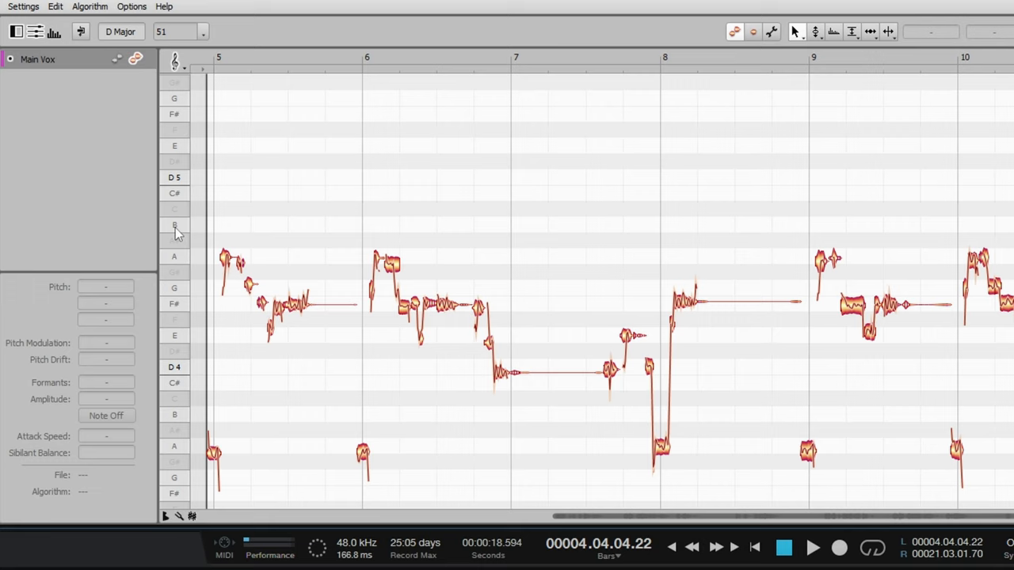
mouse_move(178, 230)
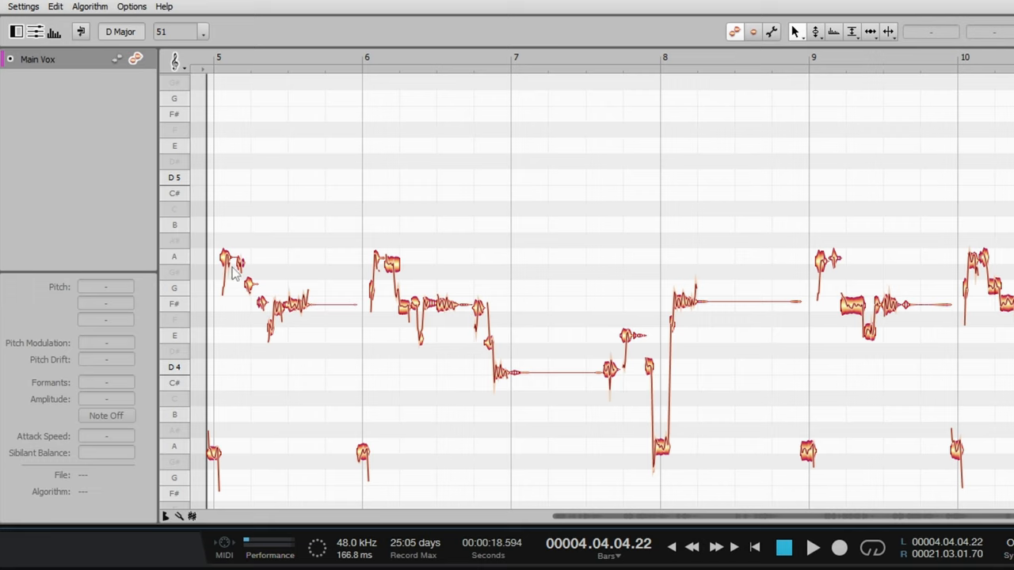
mouse_move(210, 269)
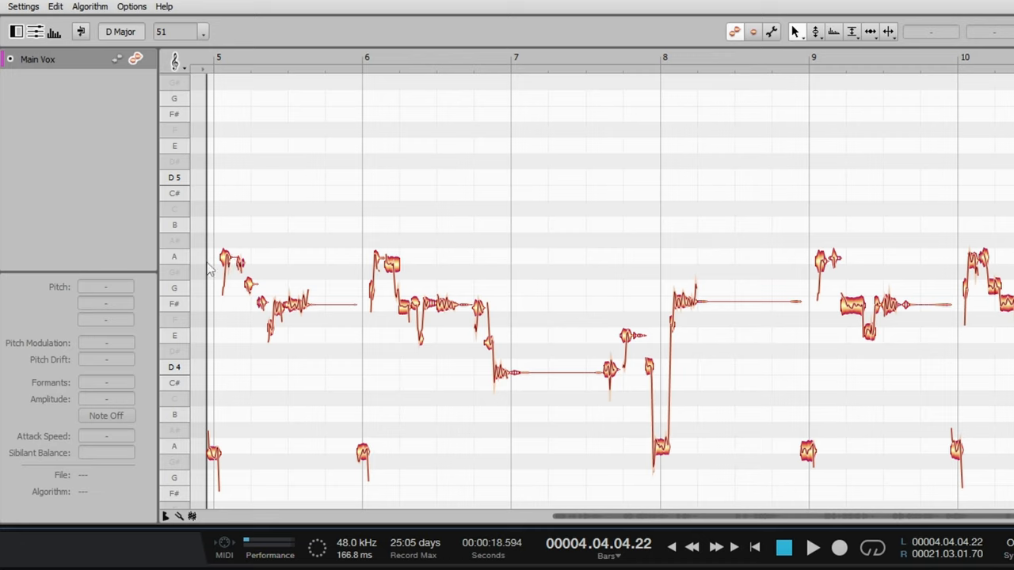
mouse_move(174, 267)
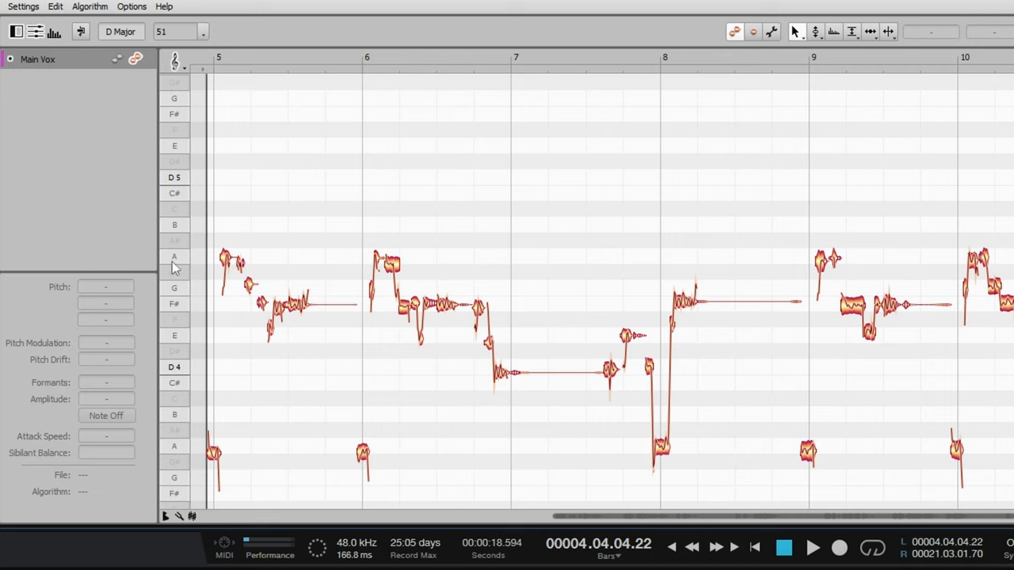
click(132, 7)
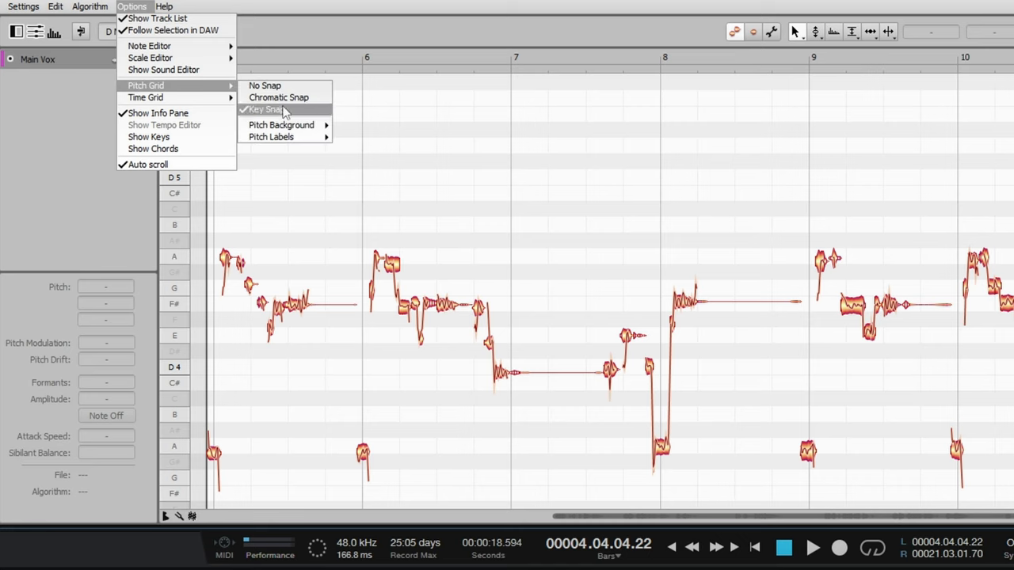
mouse_move(137, 215)
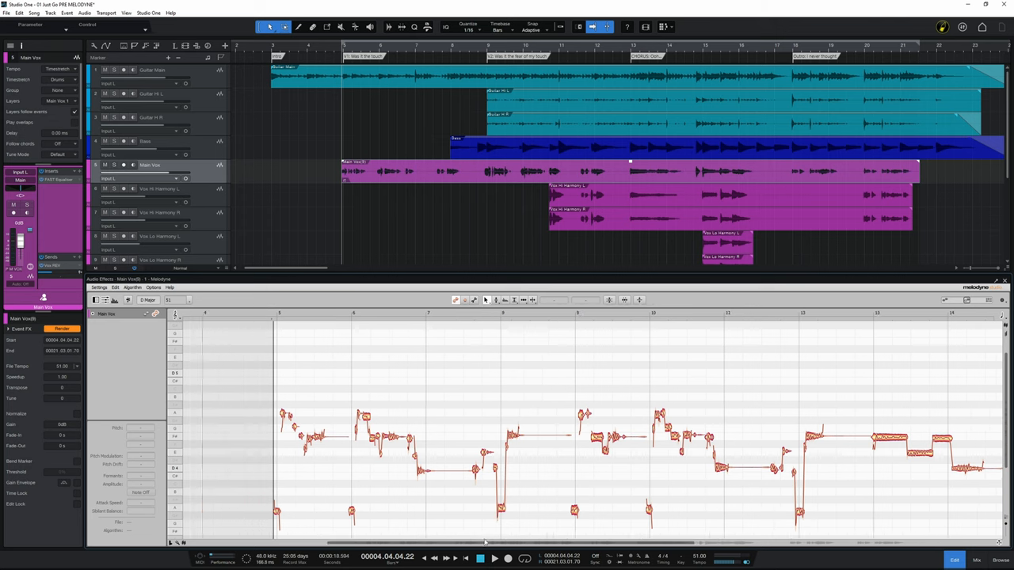
- Dock Melodyne in the edit window beneath the START CORRECTING arrangement
scroll(right, 3)
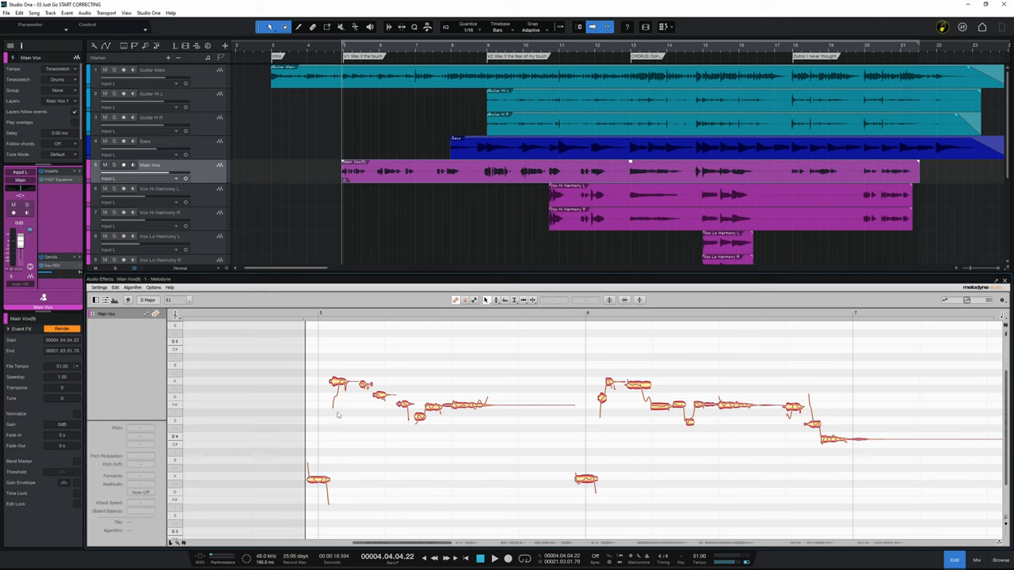
mouse_move(389, 402)
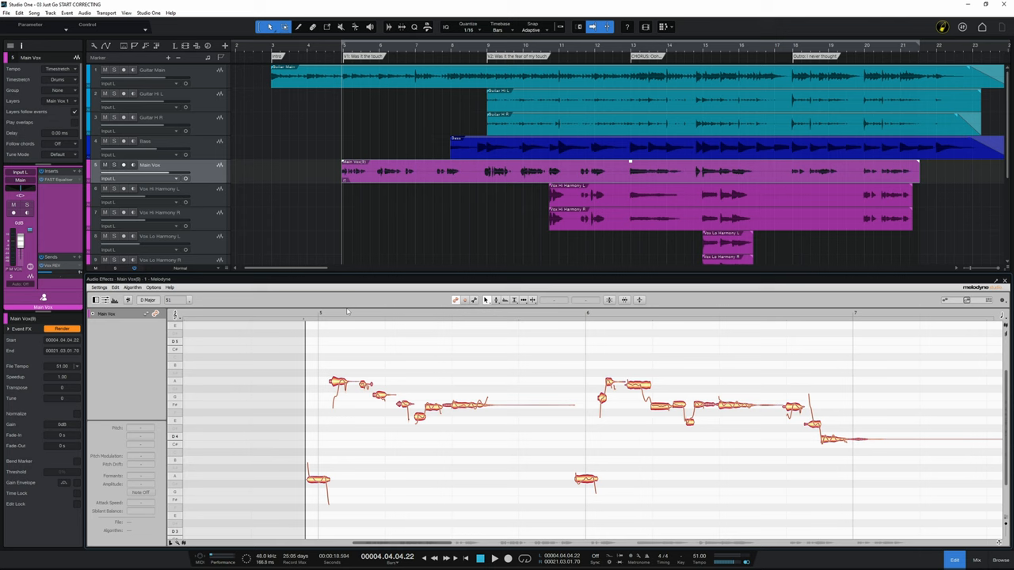
mouse_move(342, 337)
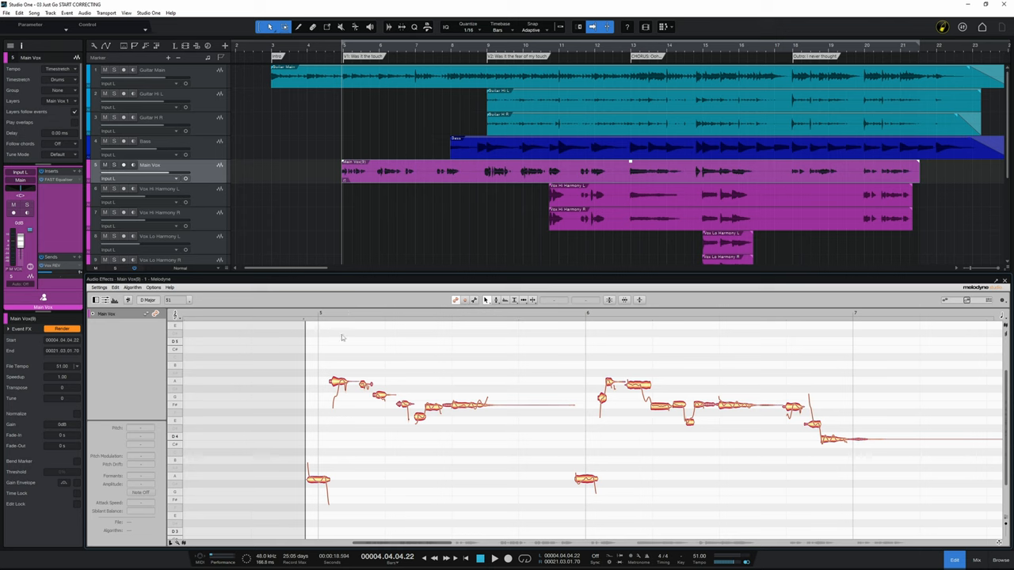
- Solo the Main Vox and Guitar Main tracks
click(115, 164)
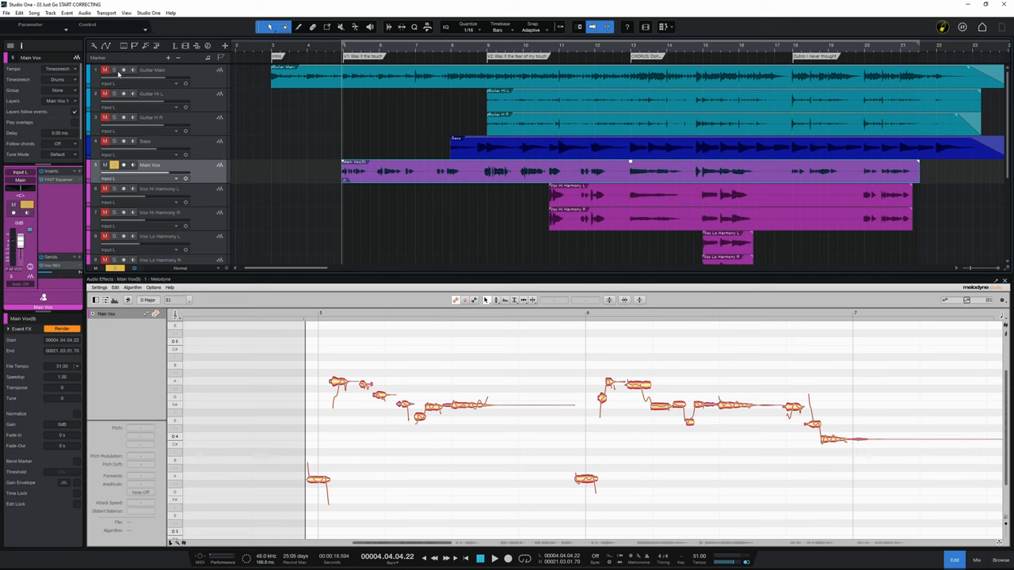
click(105, 70)
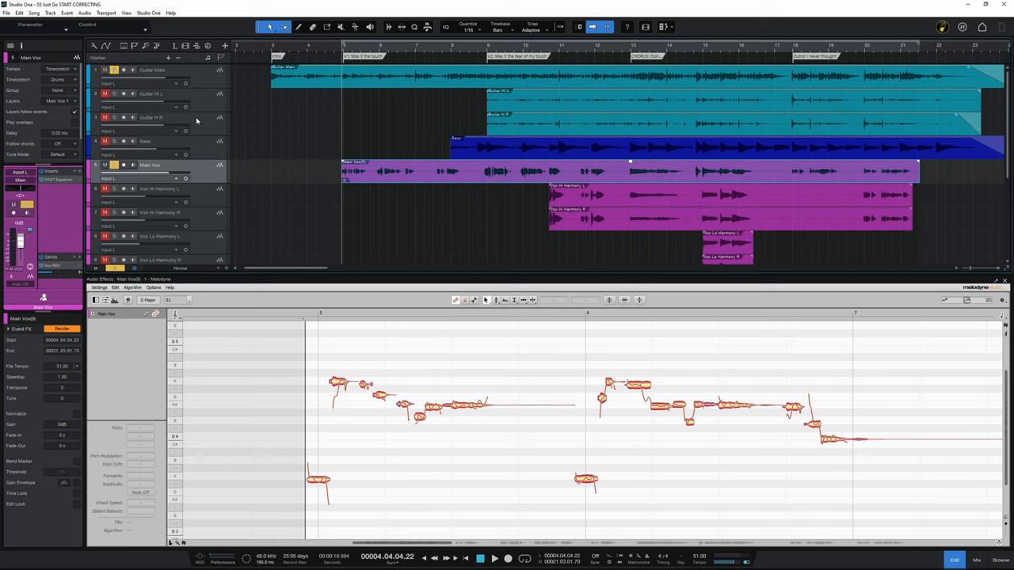
mouse_move(200, 184)
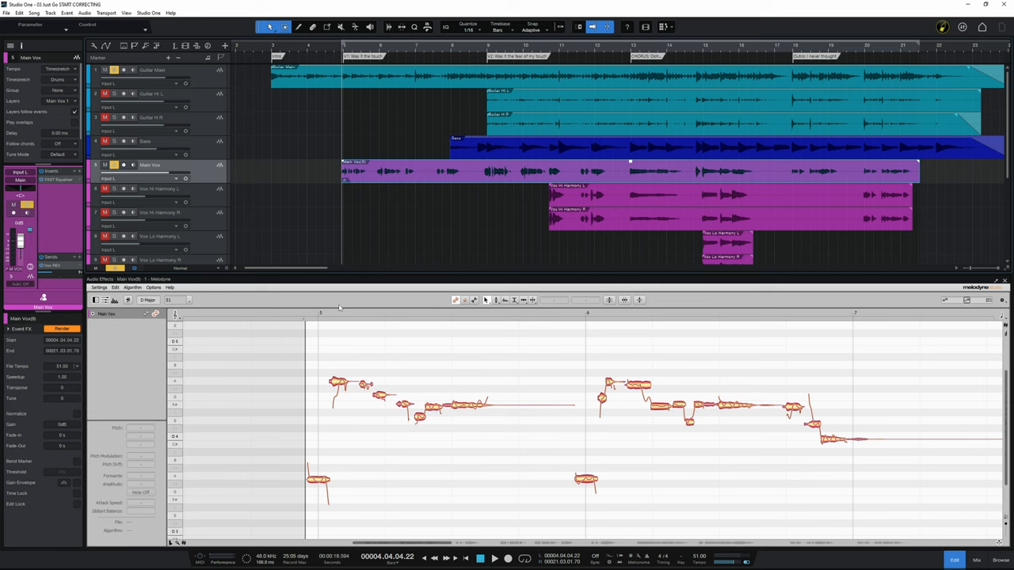
mouse_move(352, 467)
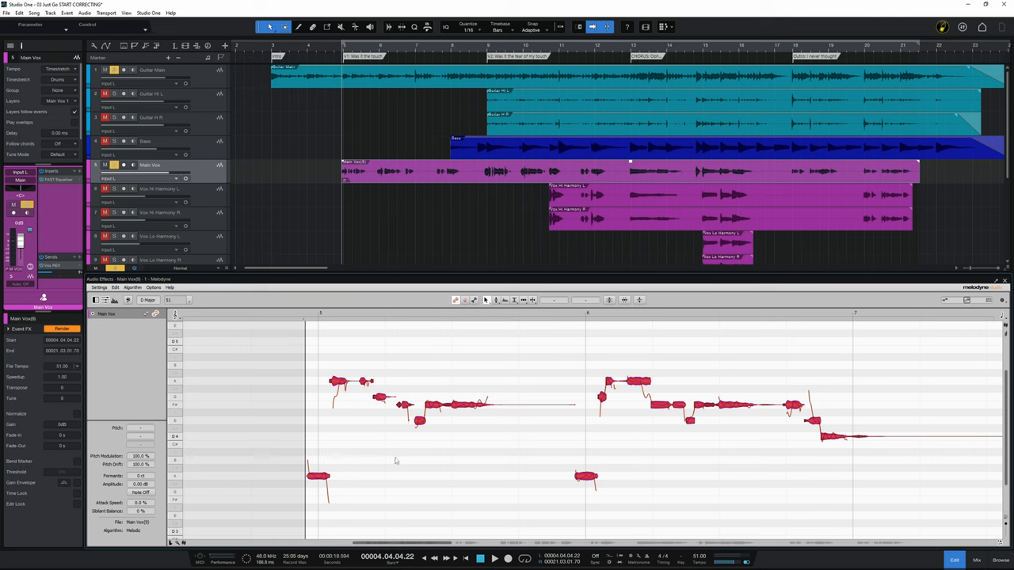
mouse_move(483, 501)
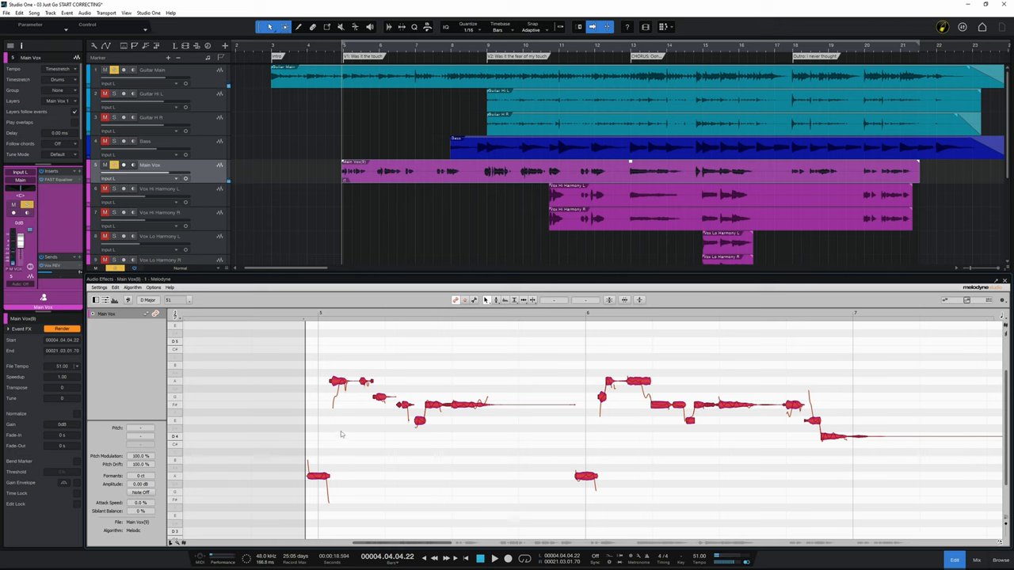
mouse_move(341, 442)
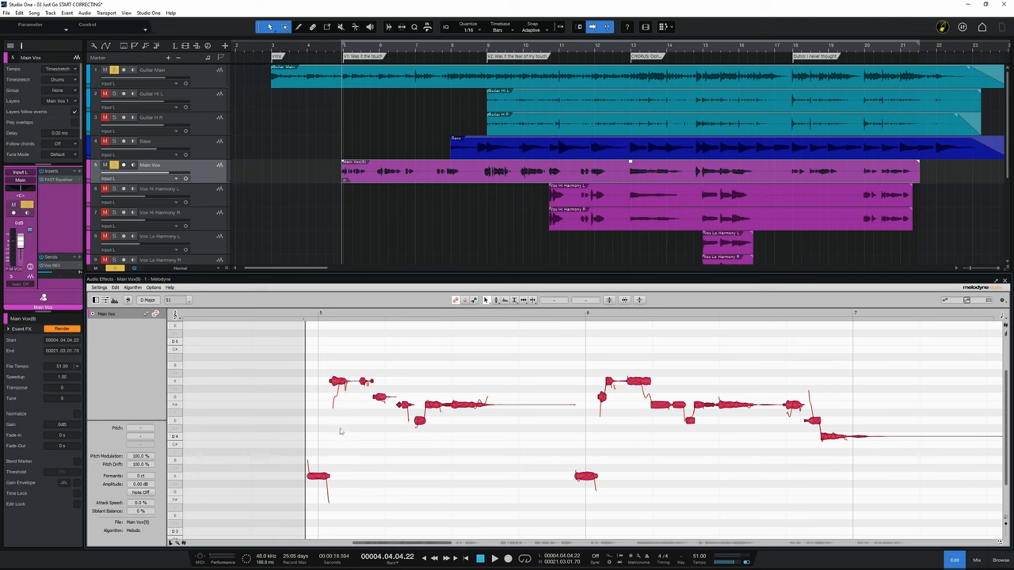
mouse_move(344, 429)
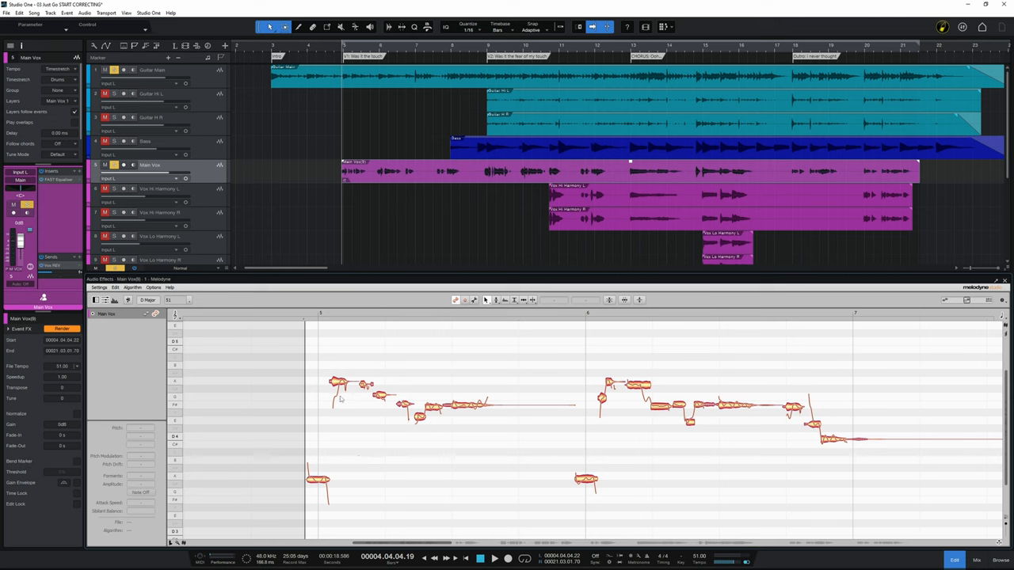
mouse_move(354, 408)
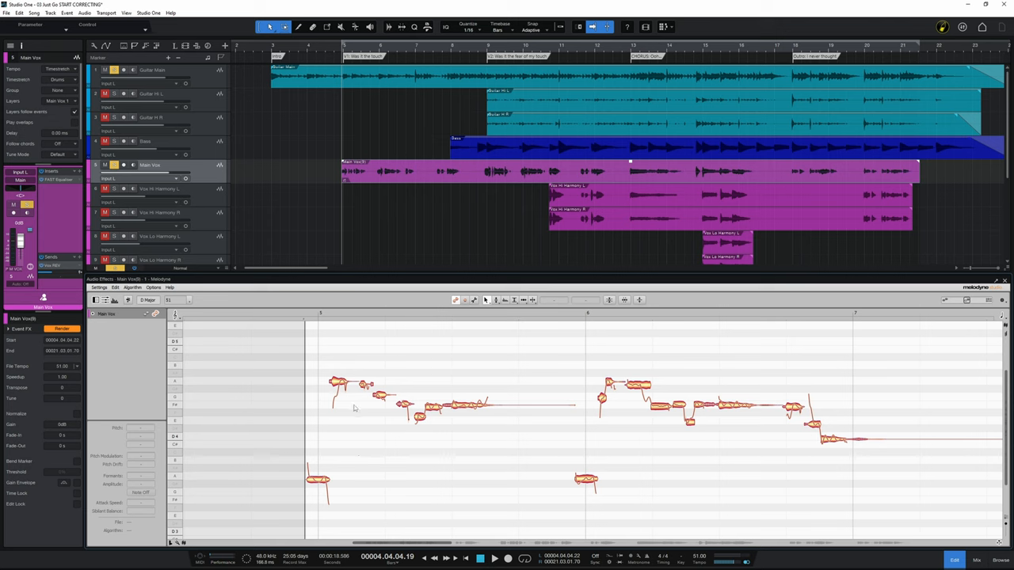
mouse_move(343, 407)
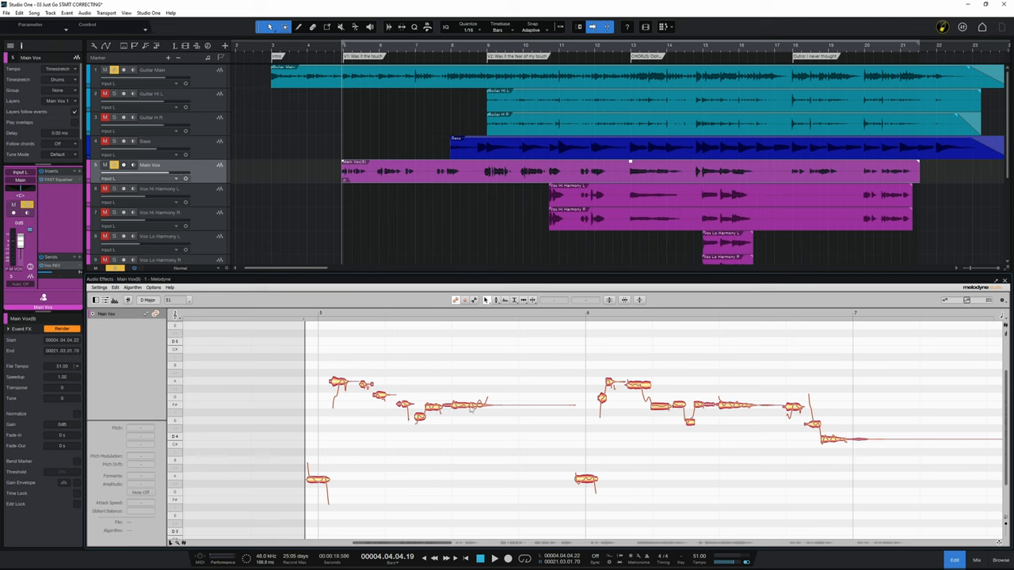
click(464, 406)
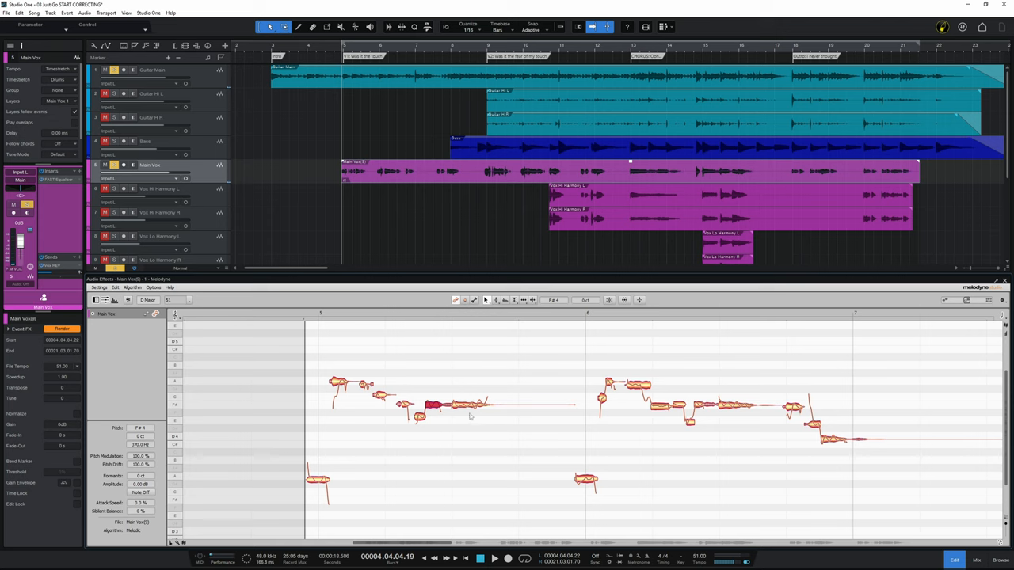
mouse_move(466, 433)
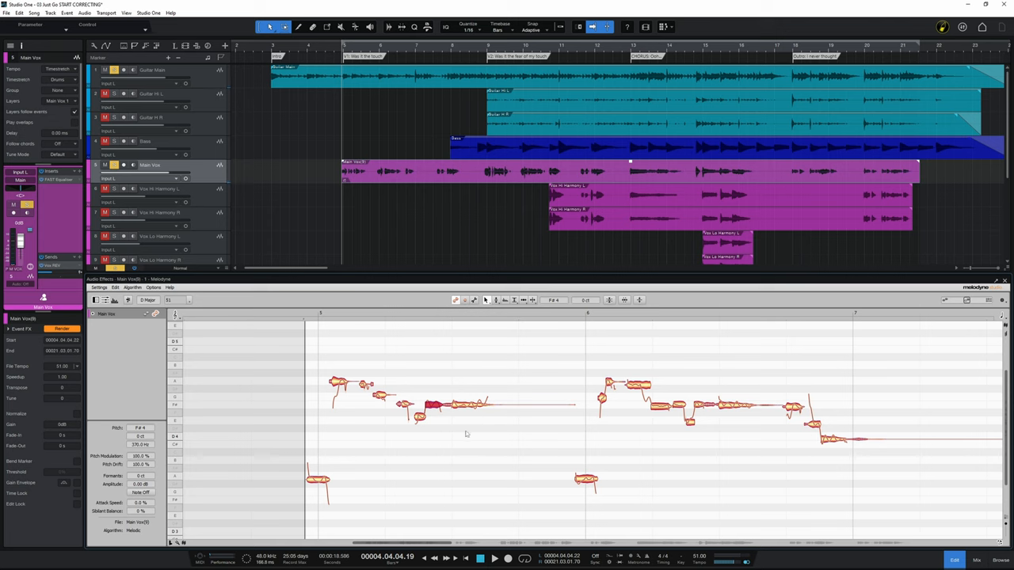
mouse_move(476, 429)
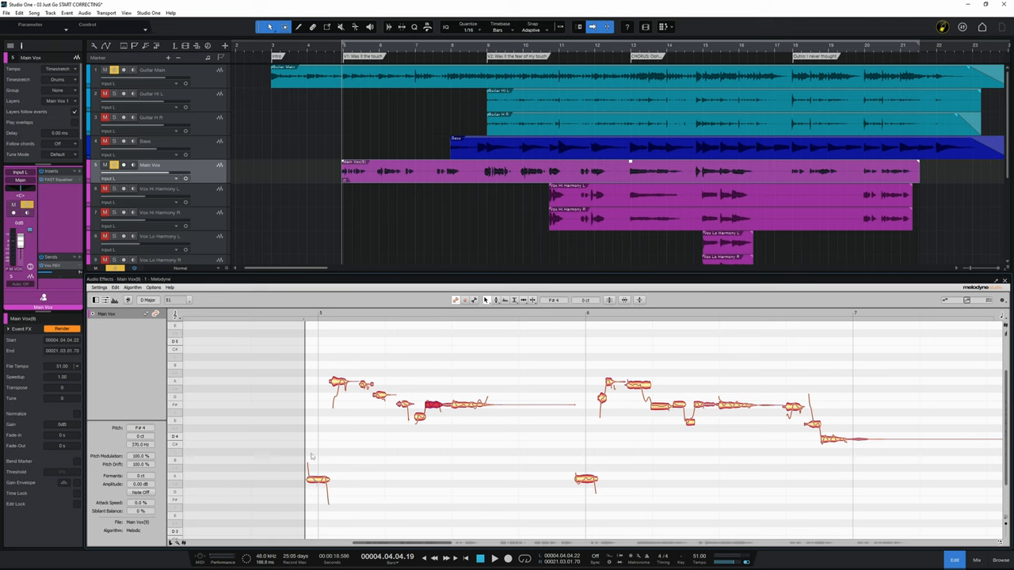
mouse_move(401, 414)
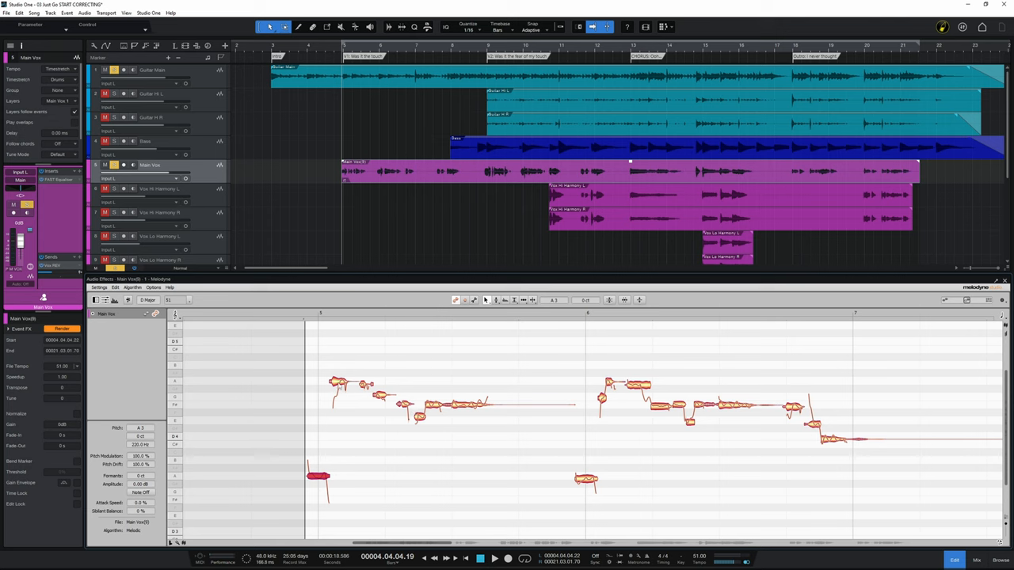
mouse_move(310, 403)
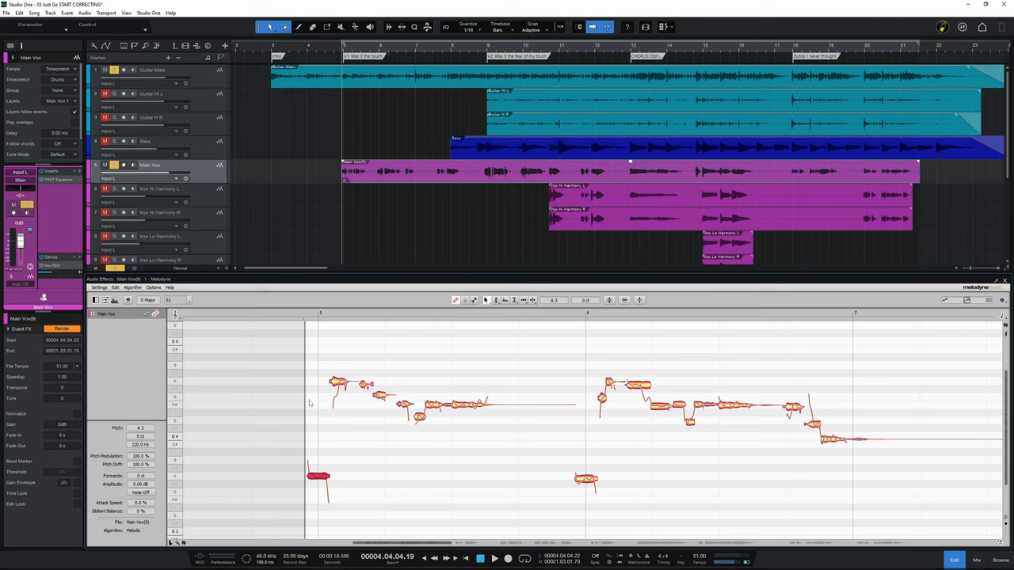
mouse_move(463, 411)
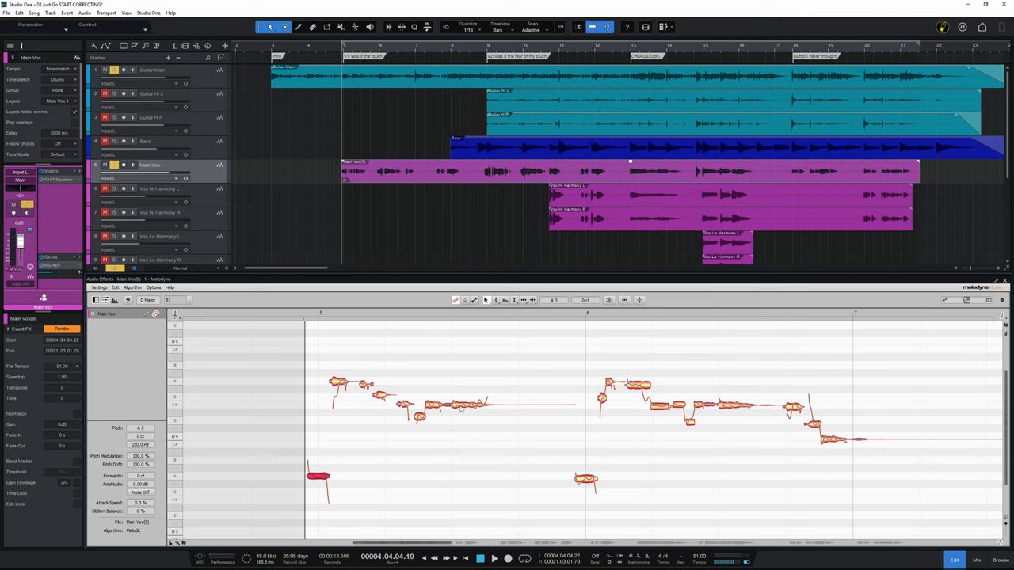
- Drag the long held note at bar 5 from A4 down to F#4
click(463, 404)
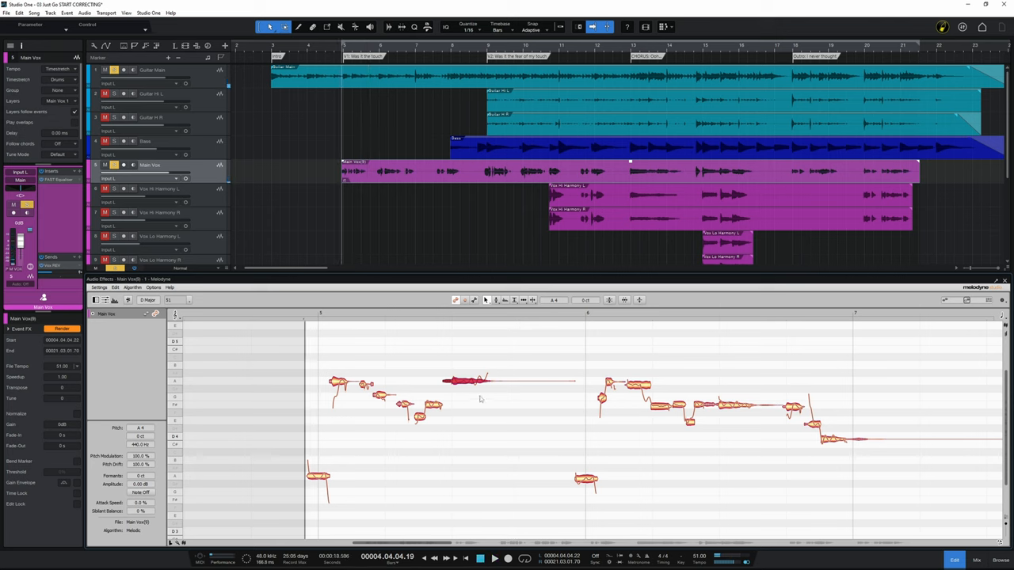
mouse_move(465, 388)
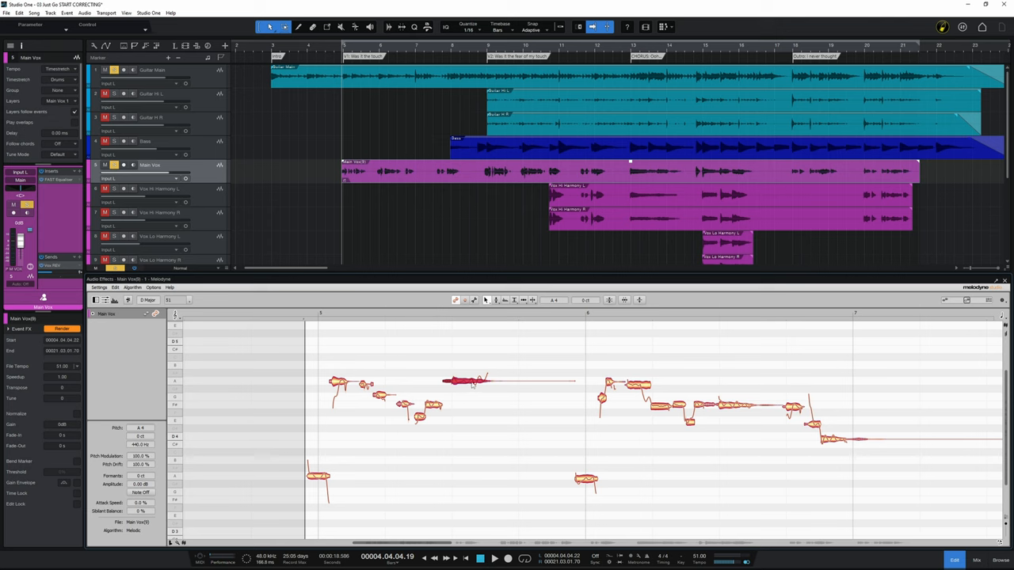
drag(467, 383, 467, 408)
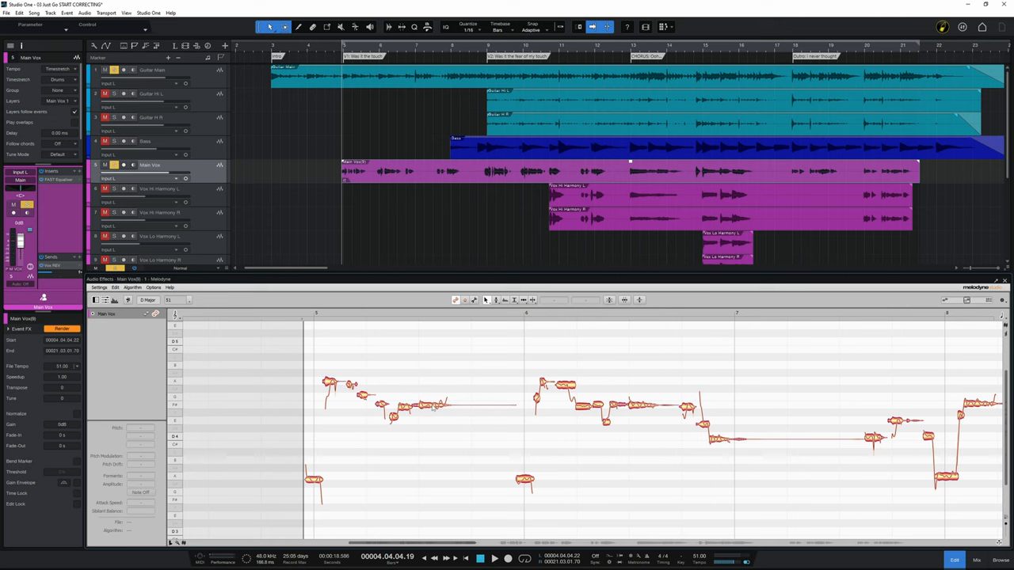
mouse_move(432, 407)
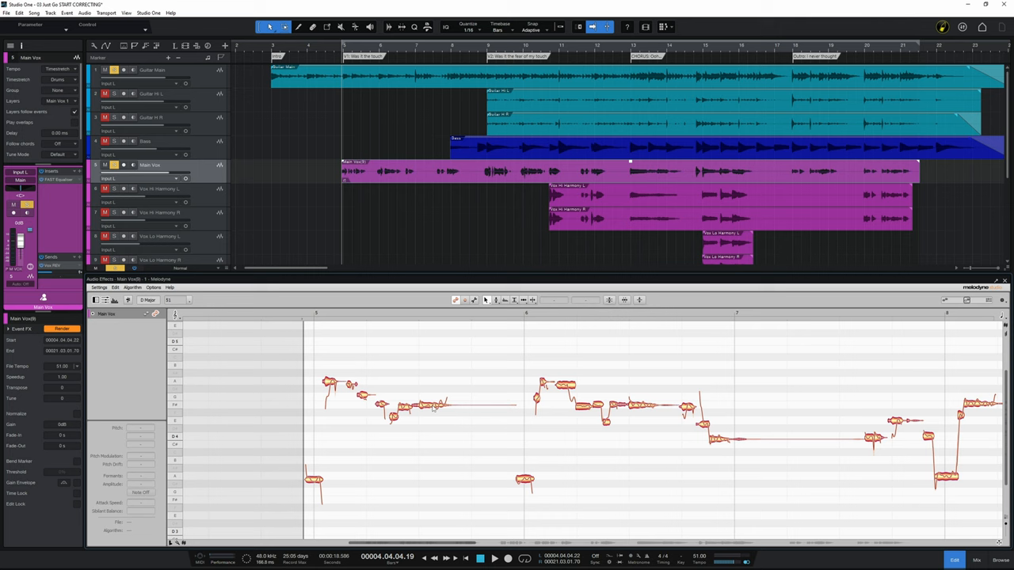
- Apply the Correct Pitch Macro with Pitch Drift at 100% to the held F#4 note
click(428, 405)
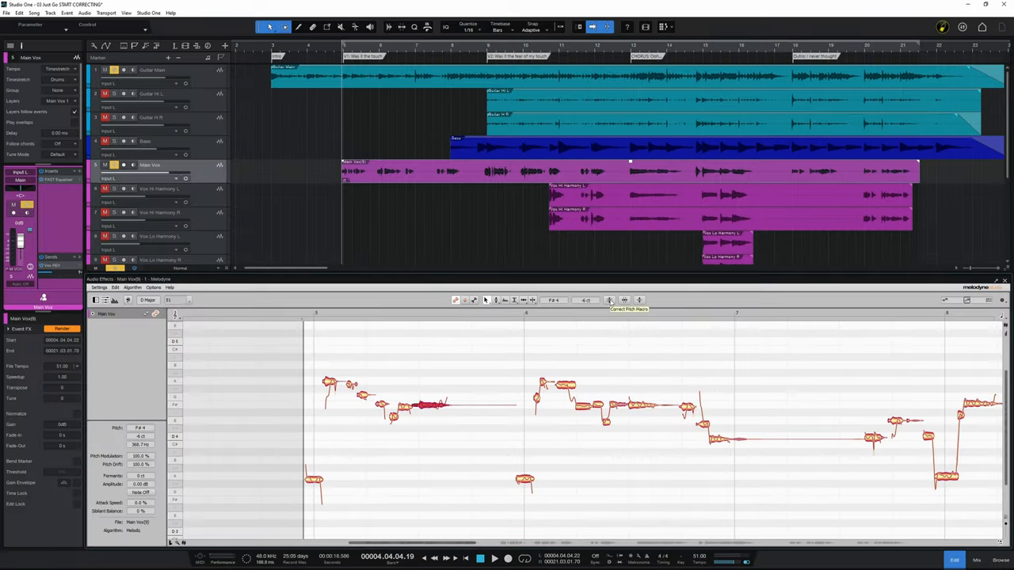
click(629, 300)
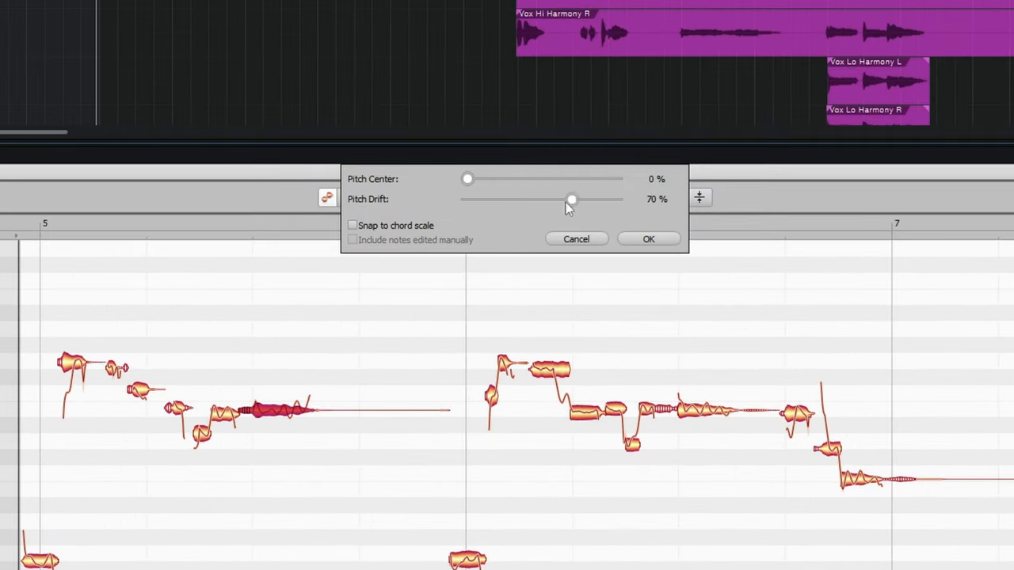
drag(572, 199, 584, 199)
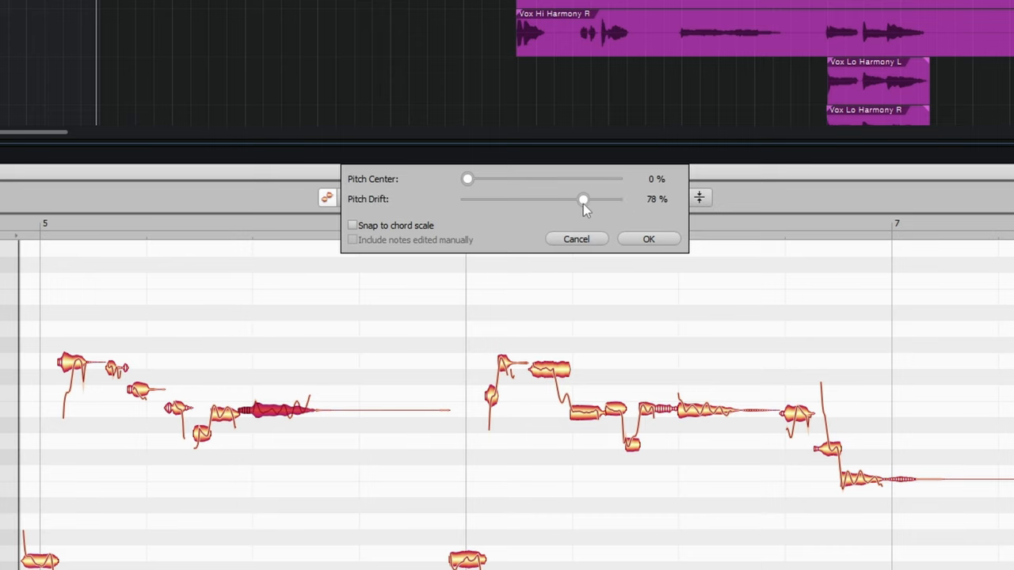
drag(584, 199, 500, 199)
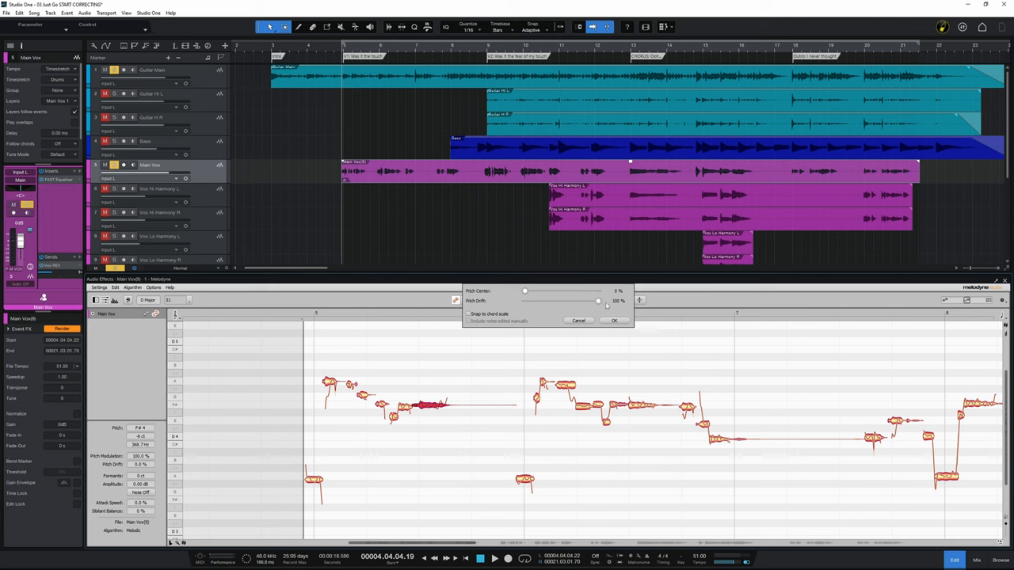
click(615, 320)
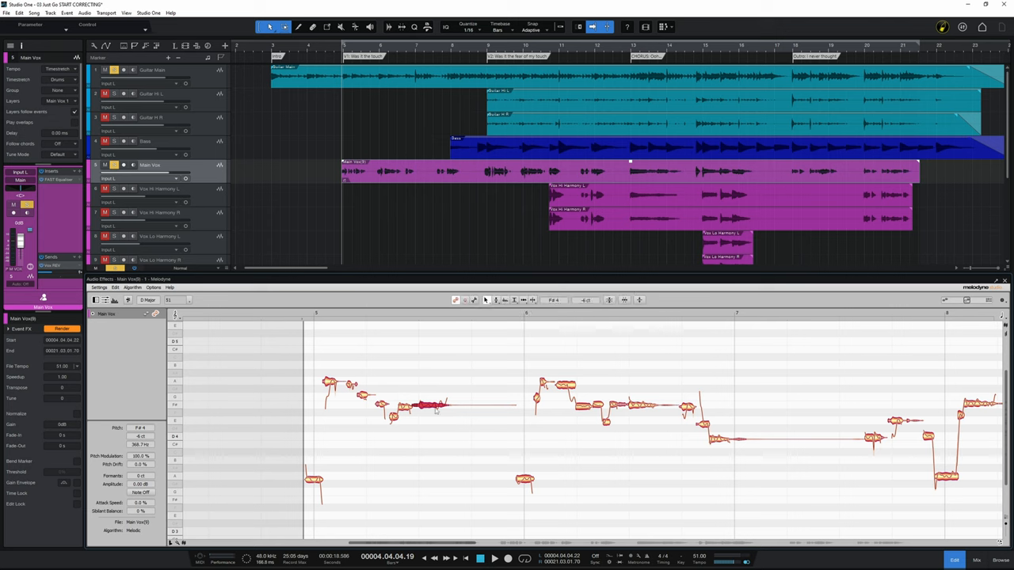
- Bring up Melodyne's tool menu on the straightened F#4 note
right_click(434, 406)
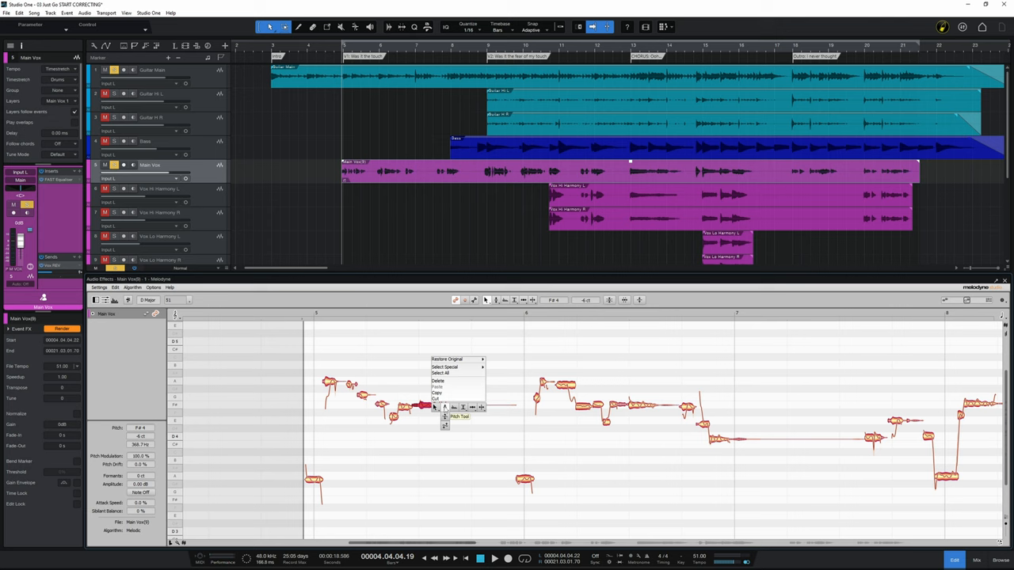
mouse_move(444, 426)
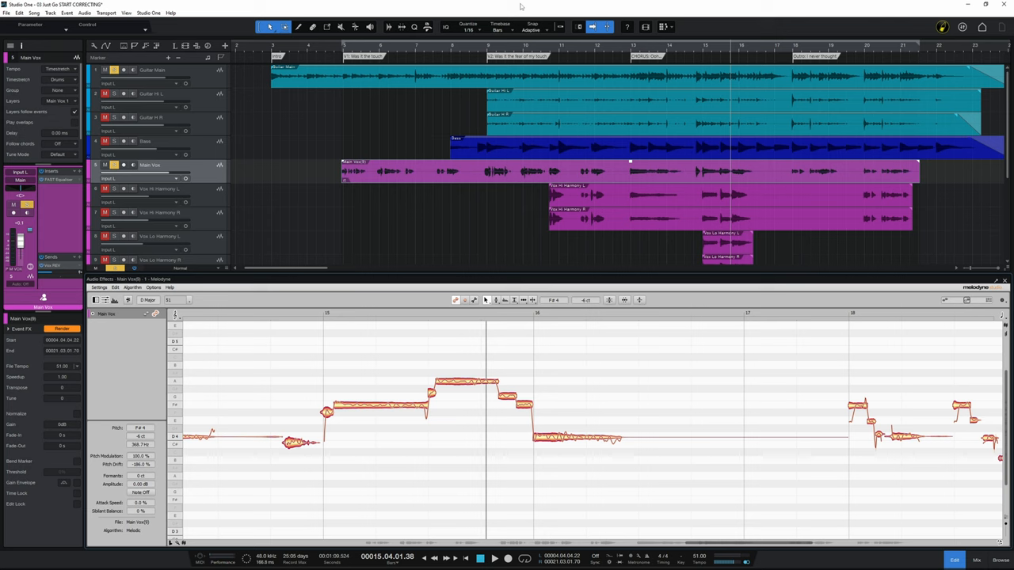
mouse_move(582, 282)
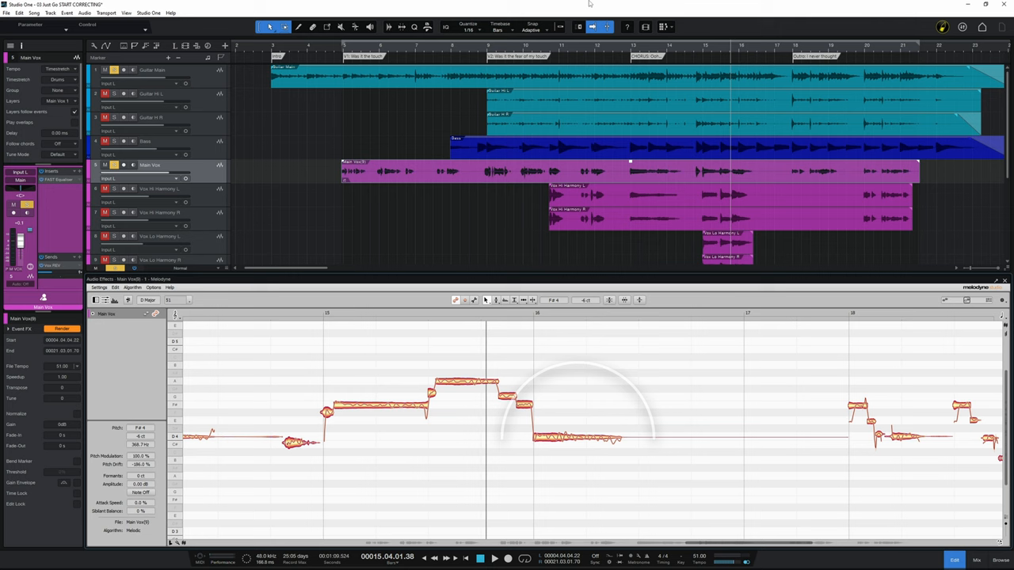
click(494, 558)
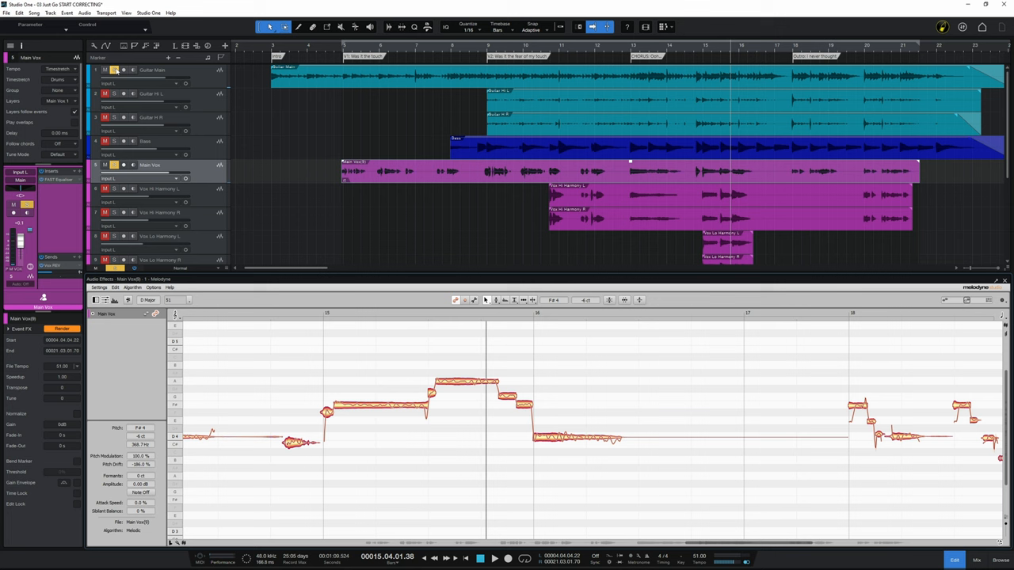
click(105, 70)
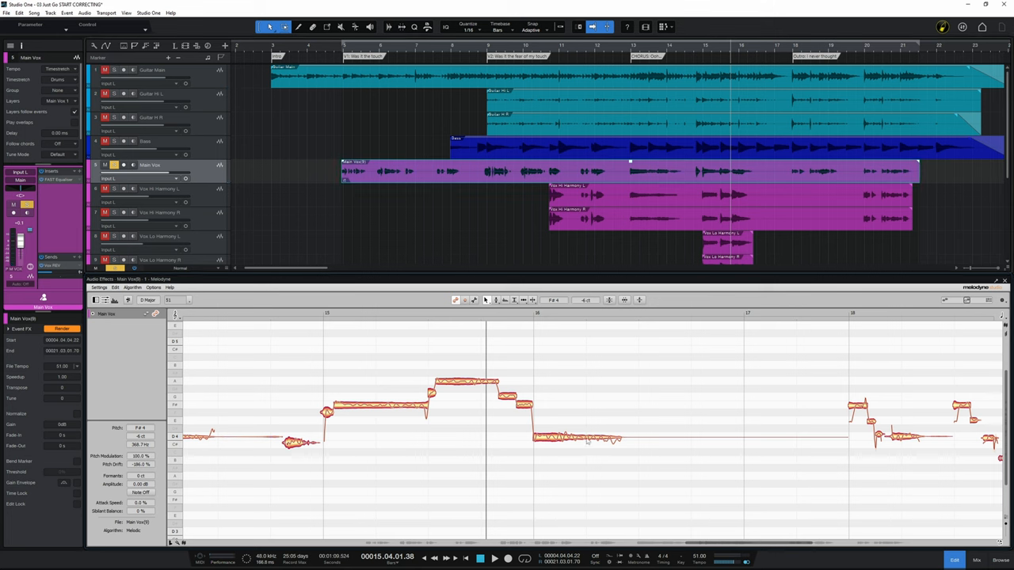
mouse_move(592, 441)
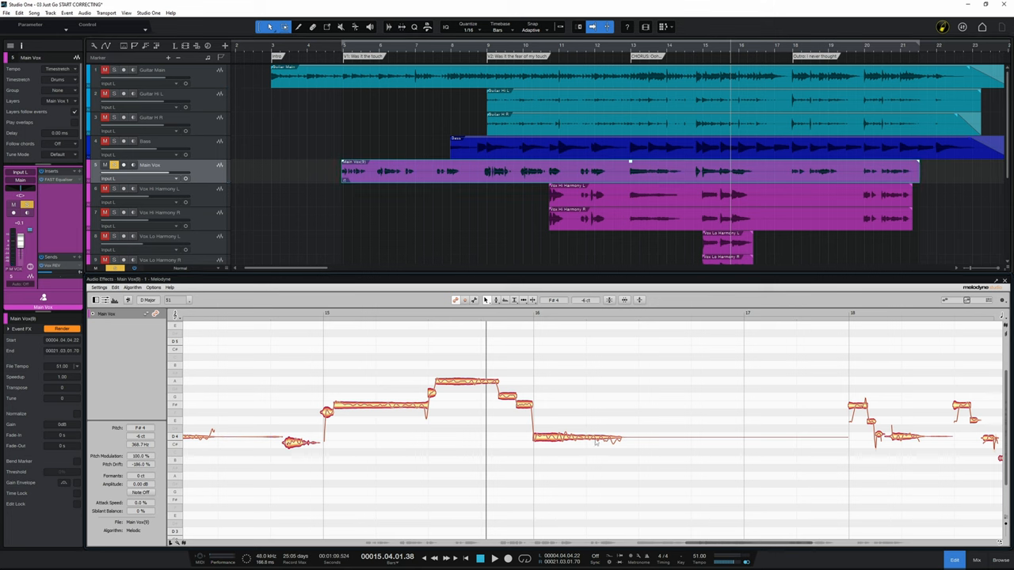
mouse_move(651, 448)
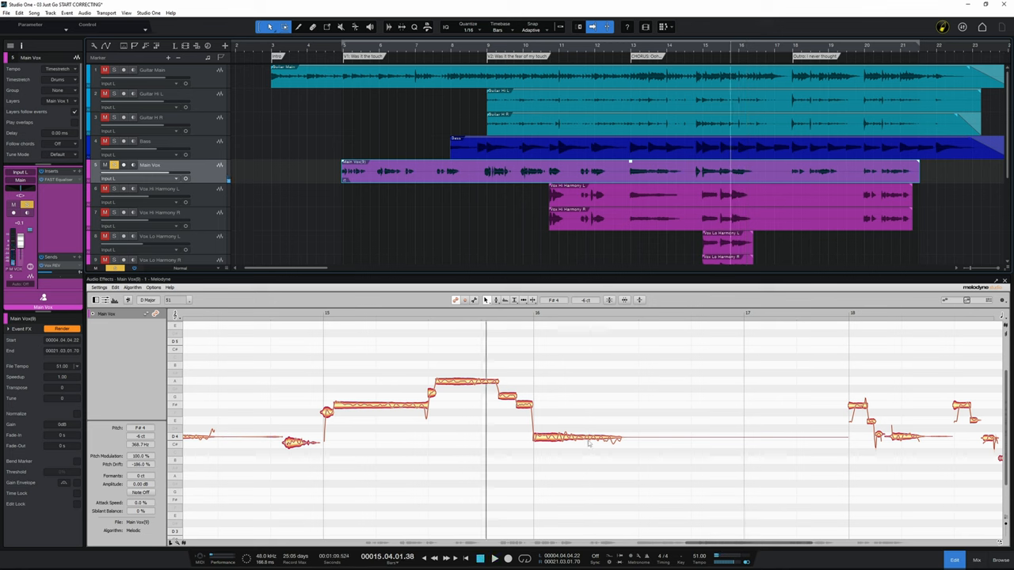
mouse_move(667, 430)
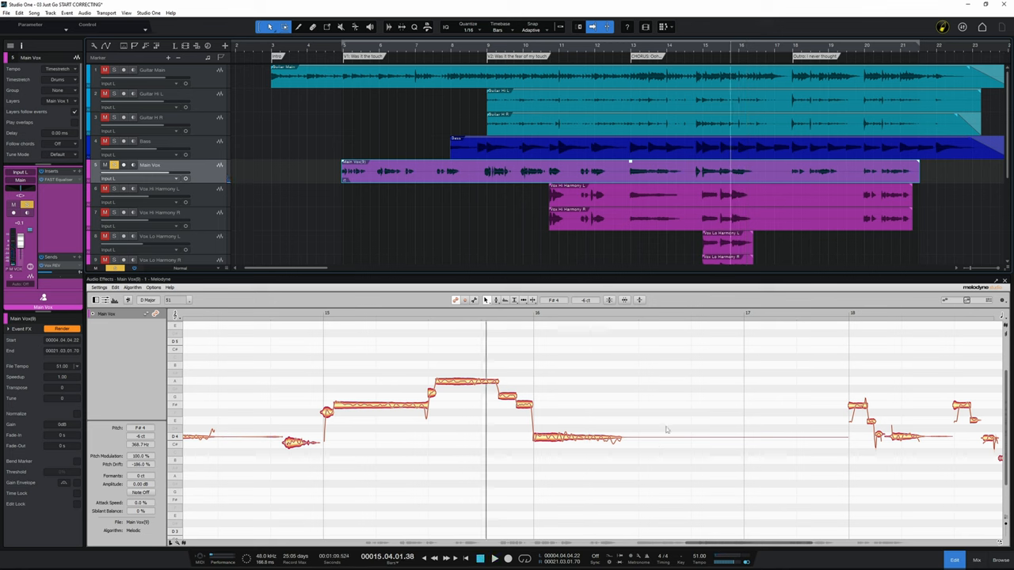
click(492, 558)
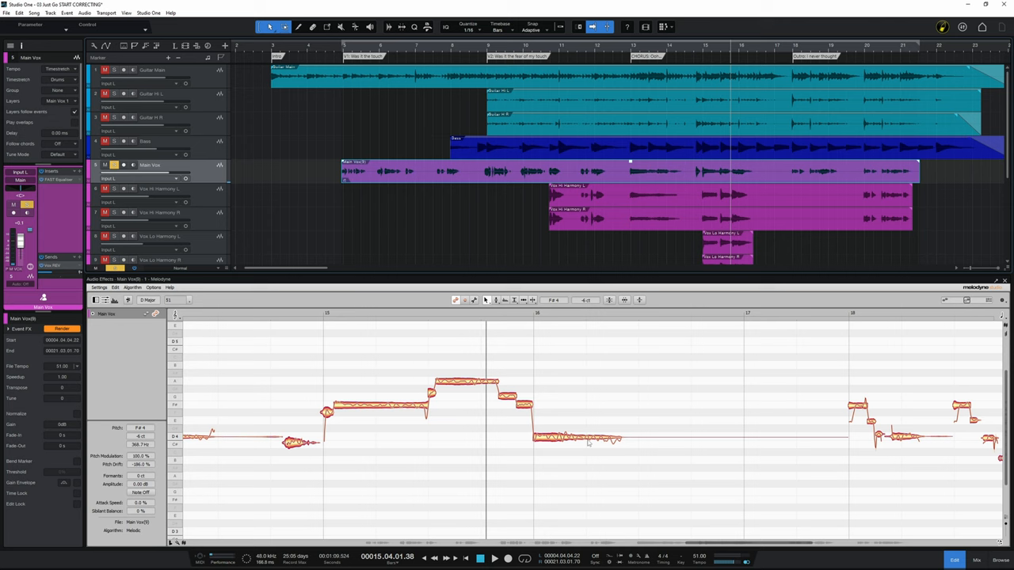
mouse_move(536, 412)
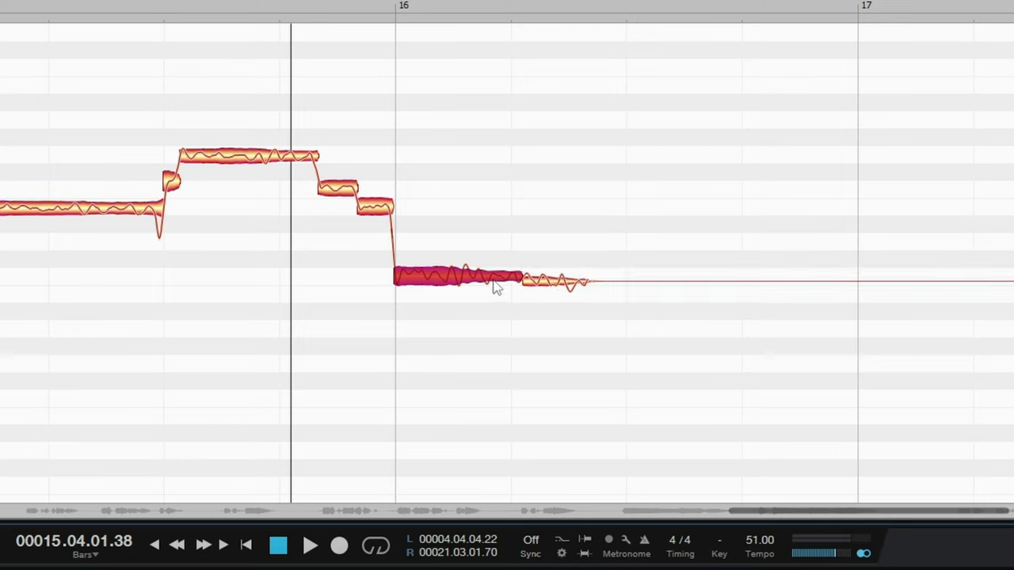
mouse_move(462, 288)
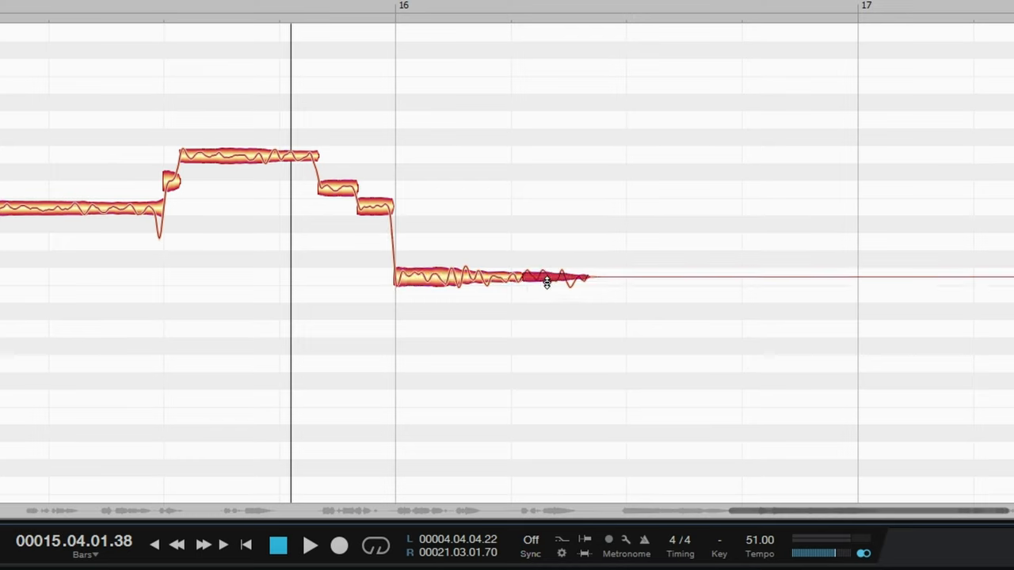
- Select the flat tail of the long bar-16 note and centre it on D4
click(310, 545)
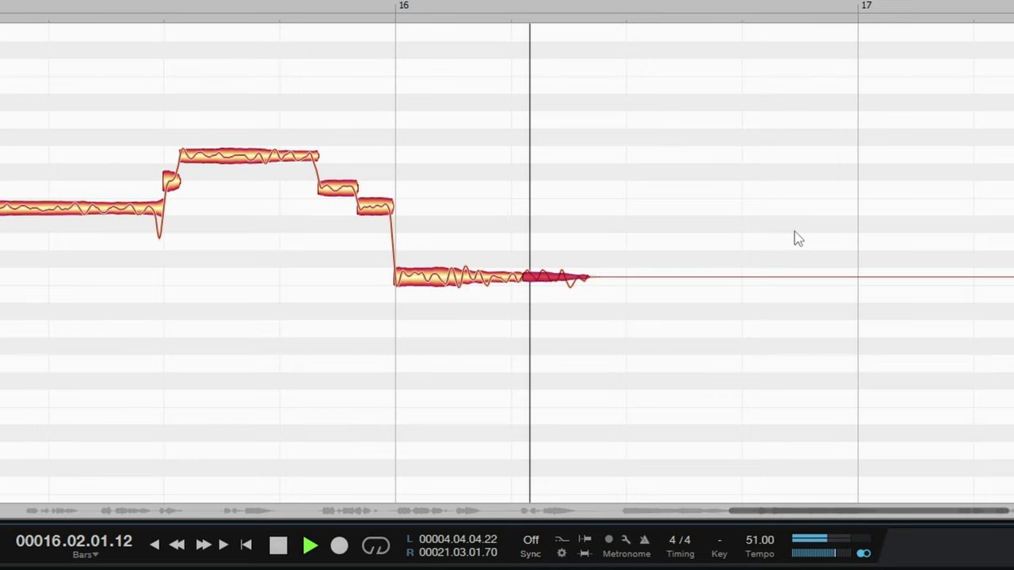
click(278, 545)
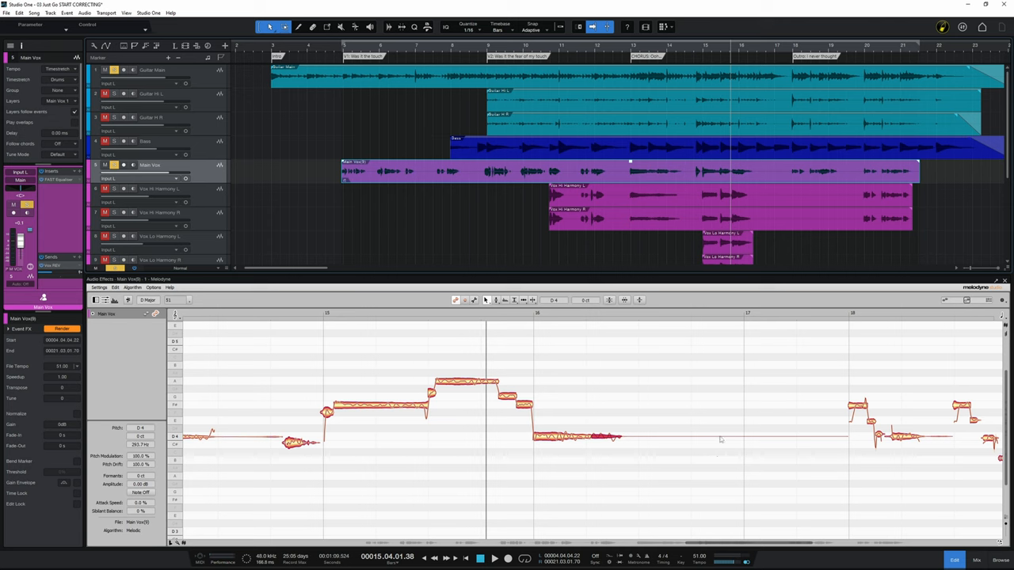
mouse_move(604, 448)
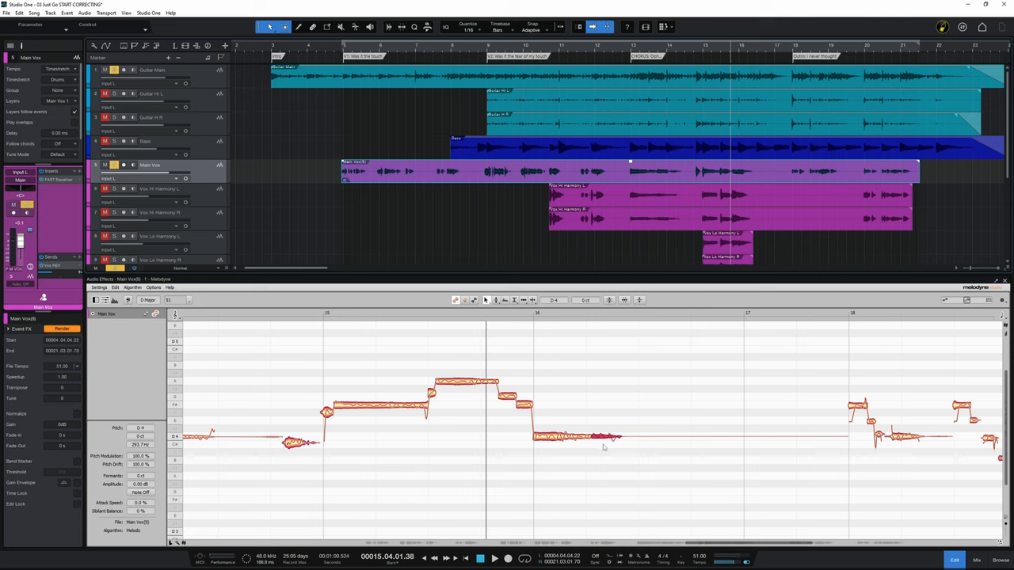